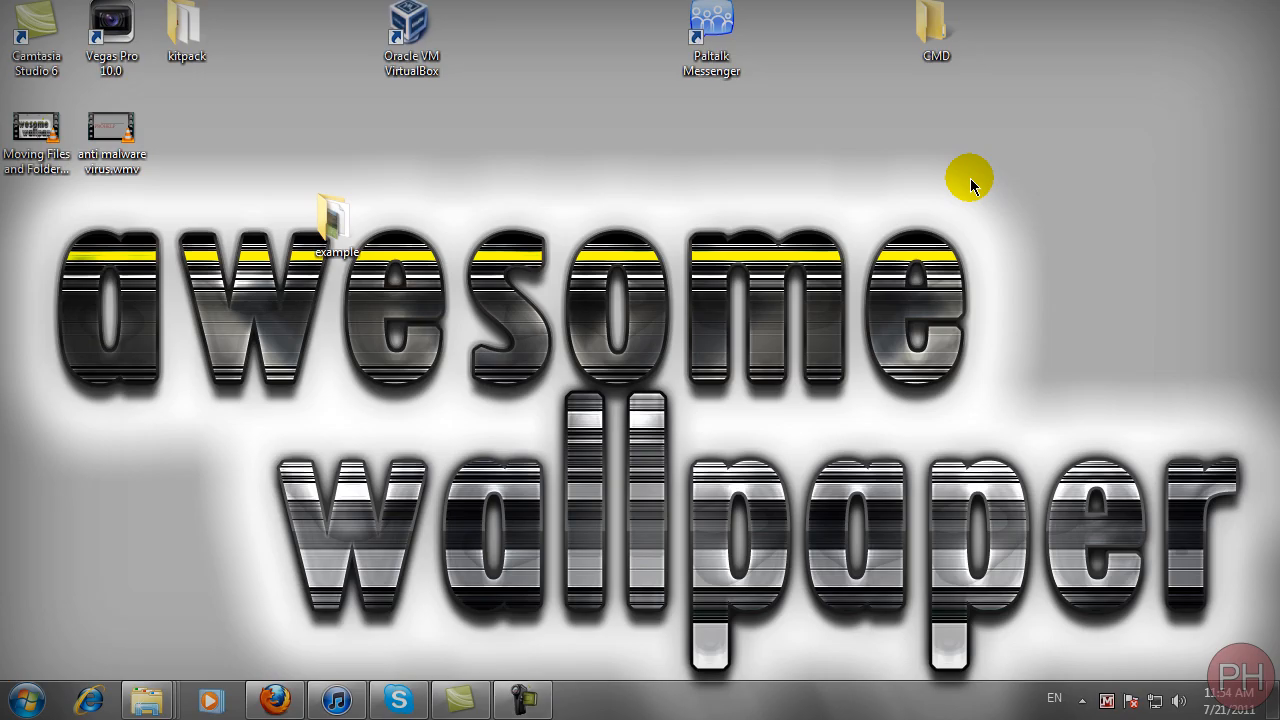
Rename the example folder's video clips to 1.MPG and 2.MPG in Explorer and close the folder.
{"action": "left_click", "coordinate": [336, 220]}
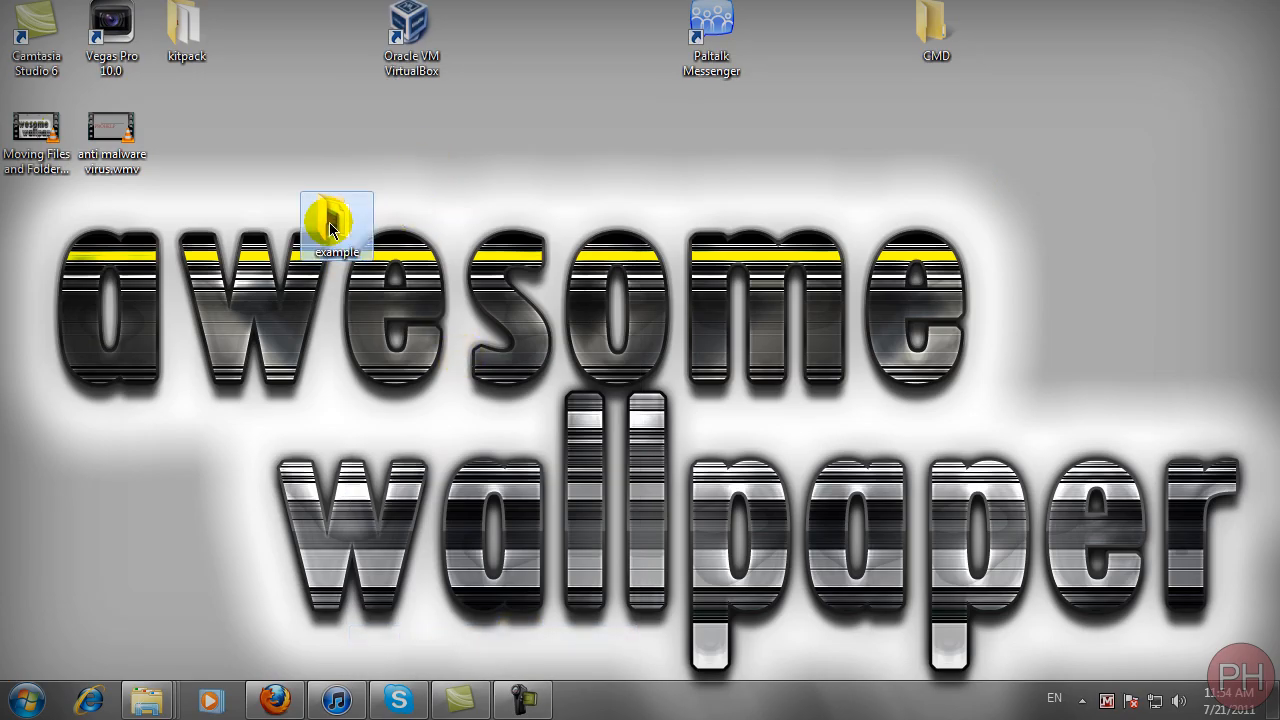
{"action": "double_click", "coordinate": [336, 222]}
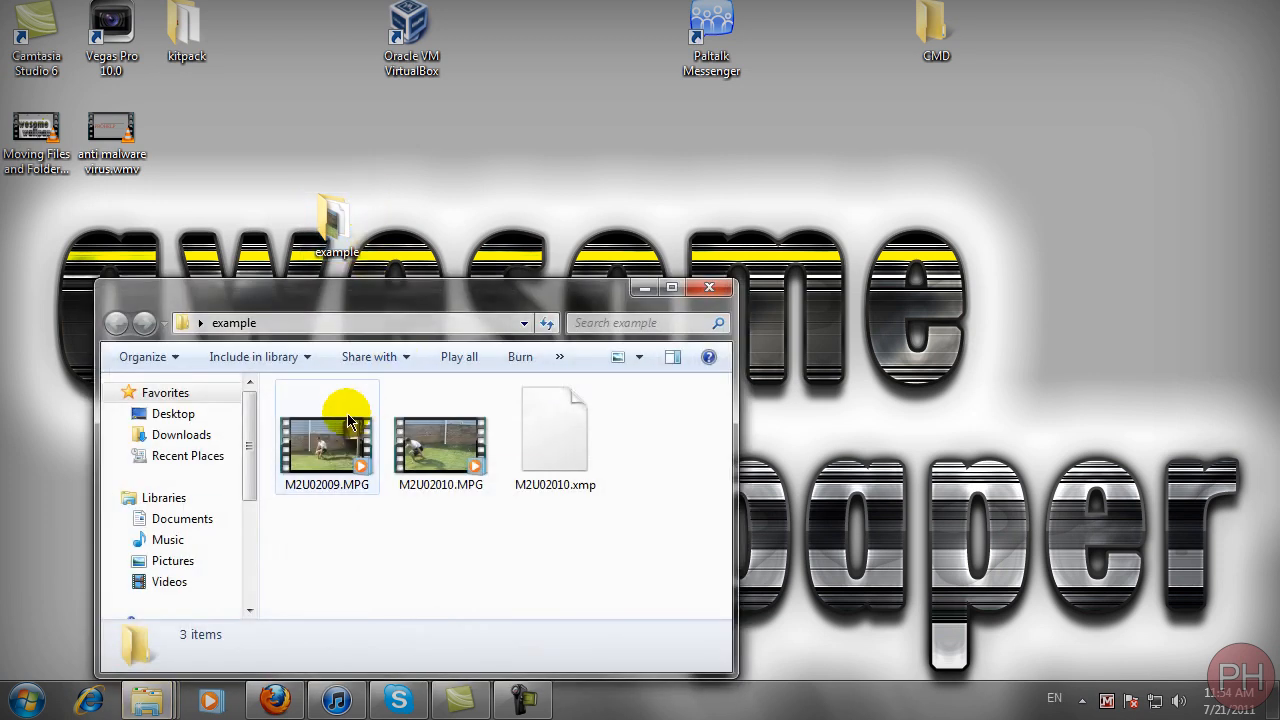
{"action": "right_click", "coordinate": [344, 424]}
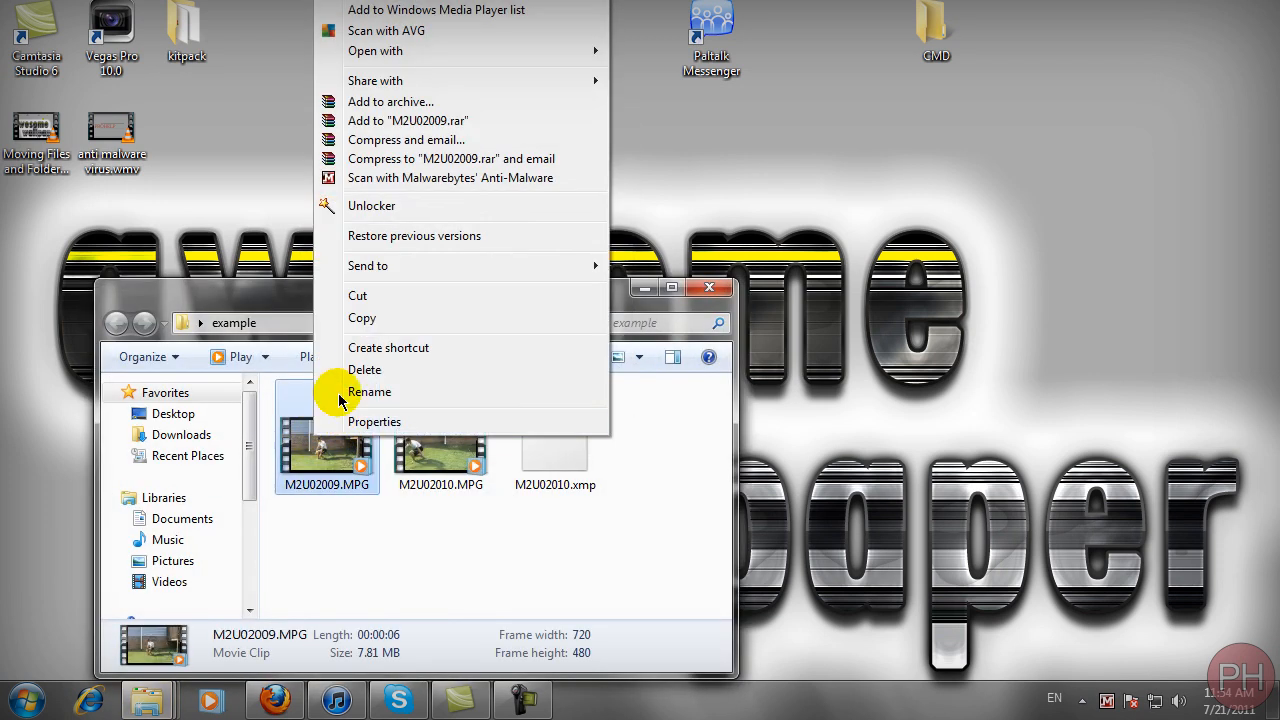
{"action": "left_click", "coordinate": [368, 390]}
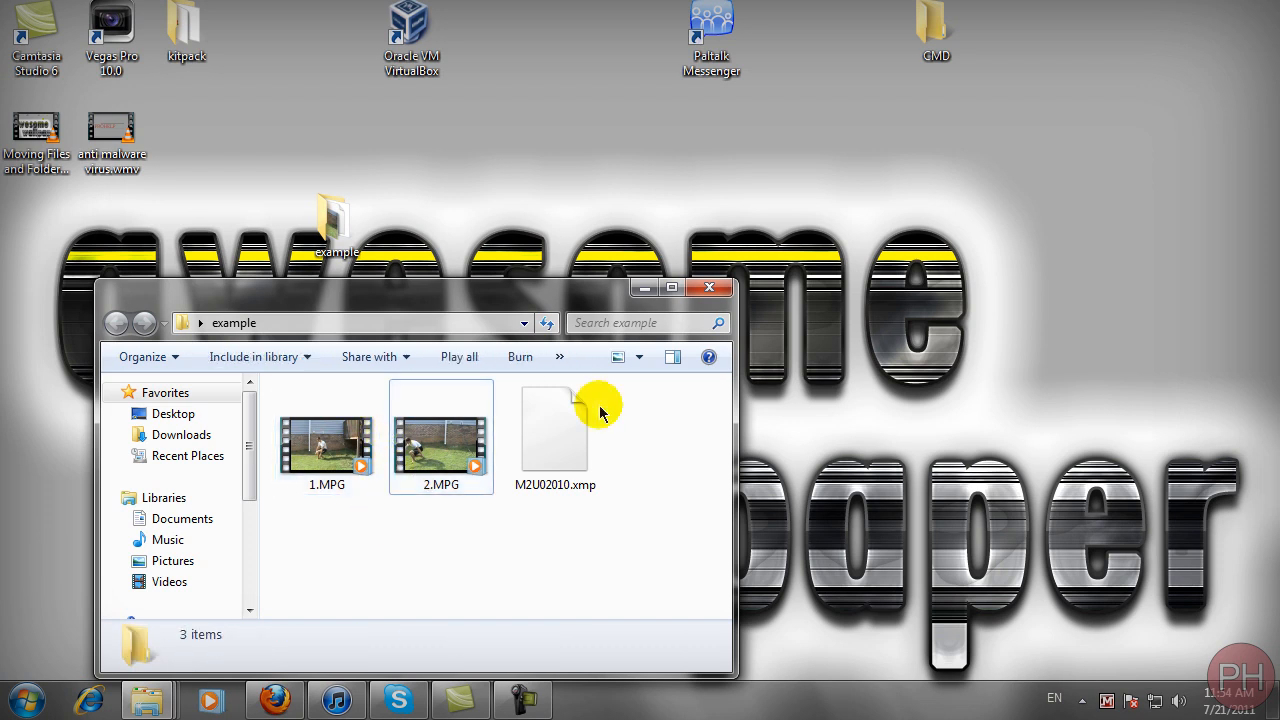
{"action": "left_click", "coordinate": [708, 288]}
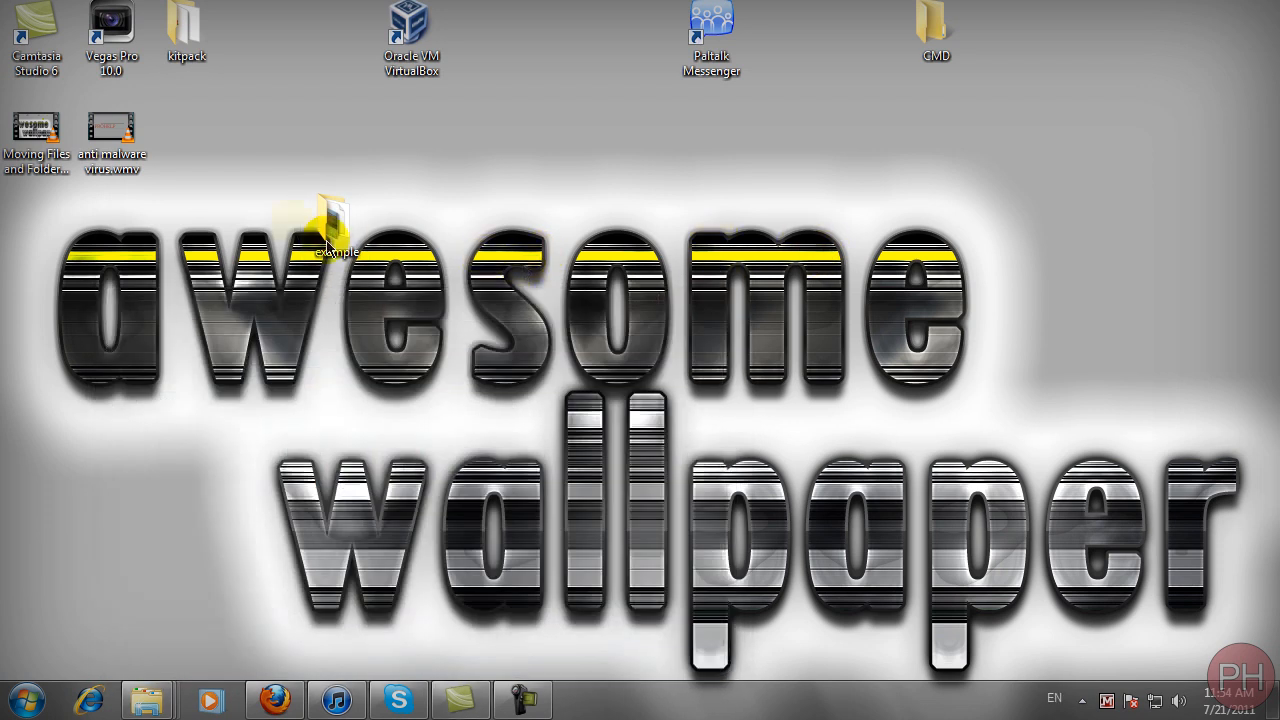
Move the example folder toward the desktop centre and launch cmd.exe from Start search.
{"action": "left_click_drag", "start_coordinate": [324, 224], "coordinate": [636, 320]}
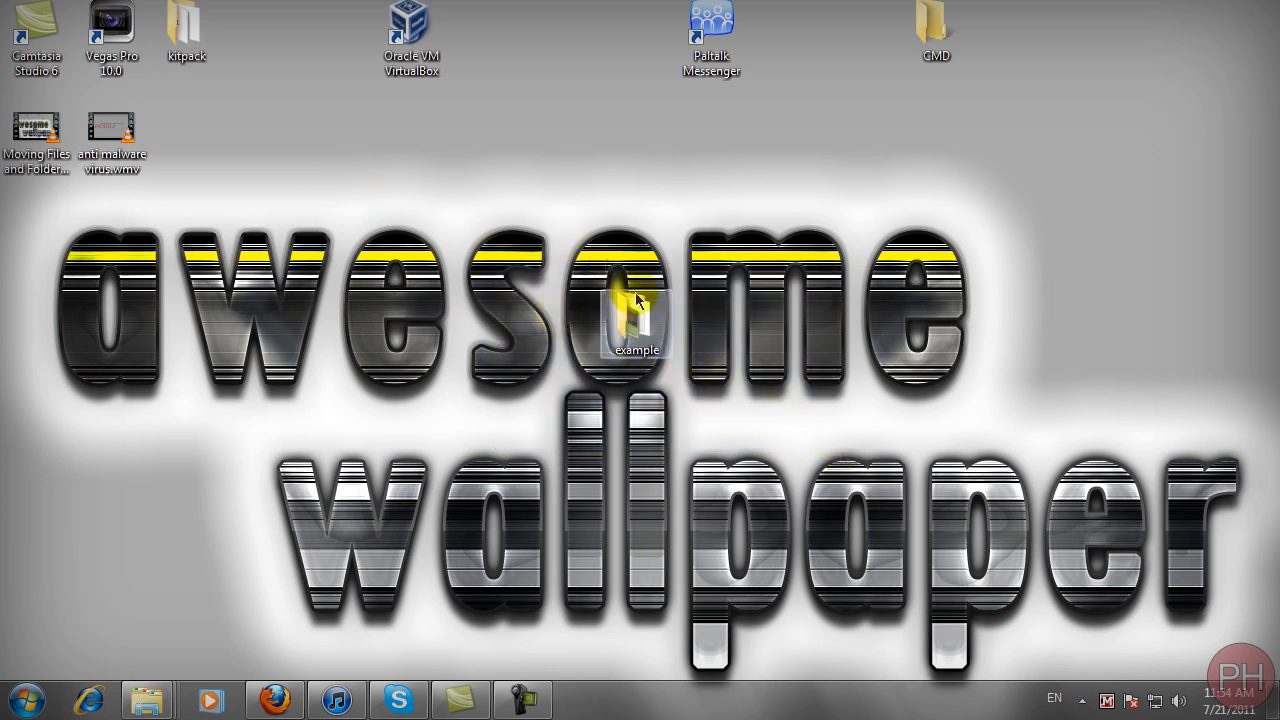
{"action": "left_click", "coordinate": [44, 696]}
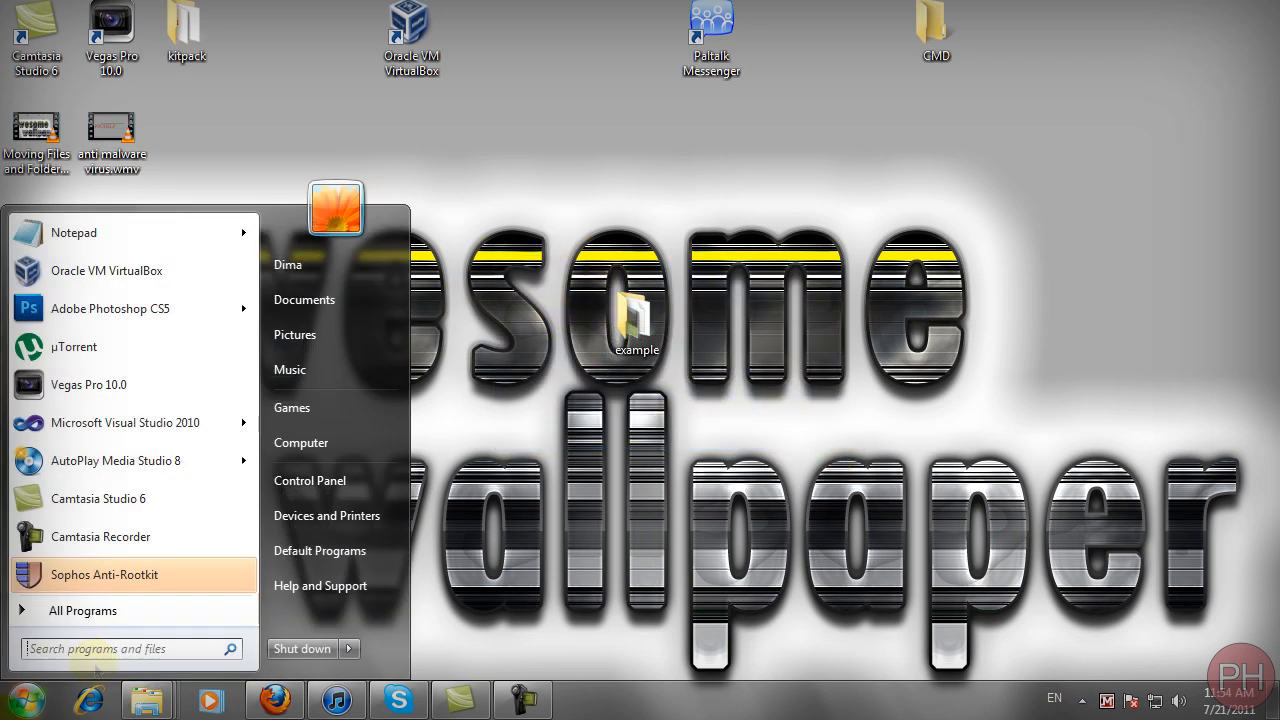
{"action": "type", "text": "cmd"}
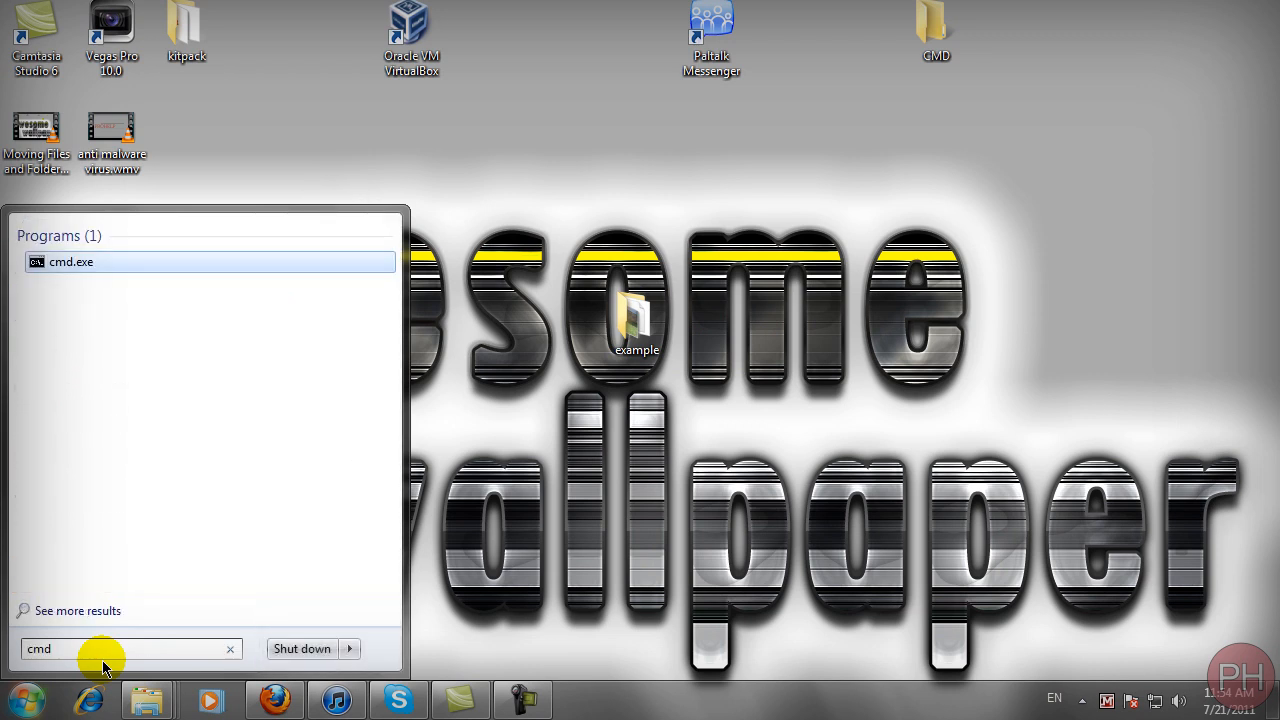
{"action": "mouse_move", "coordinate": [72, 262]}
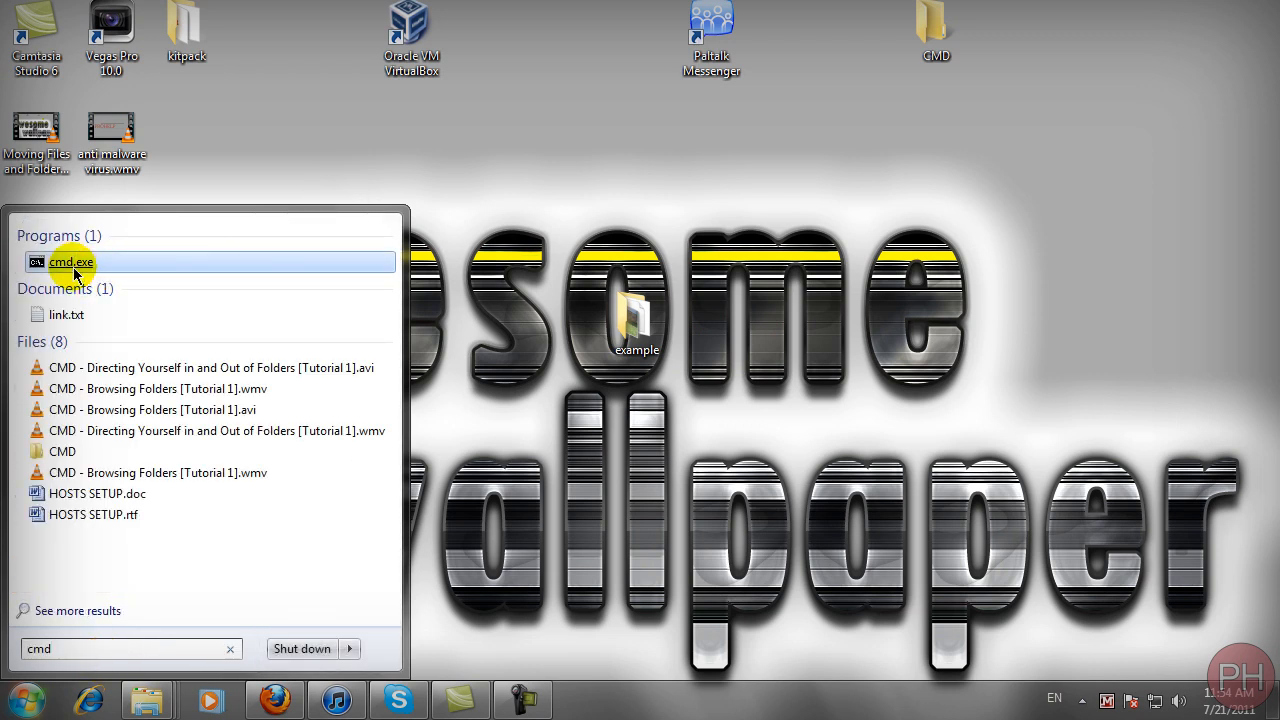
{"action": "left_click", "coordinate": [64, 262]}
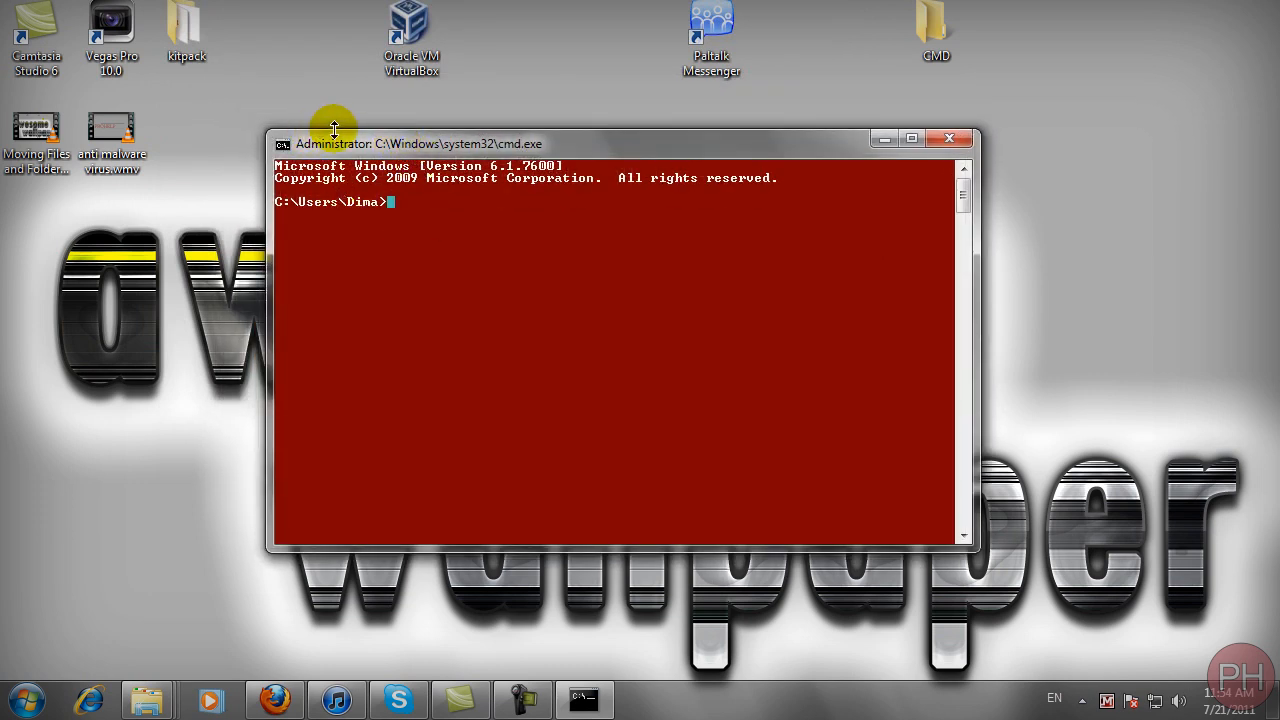
{"action": "mouse_move", "coordinate": [312, 218]}
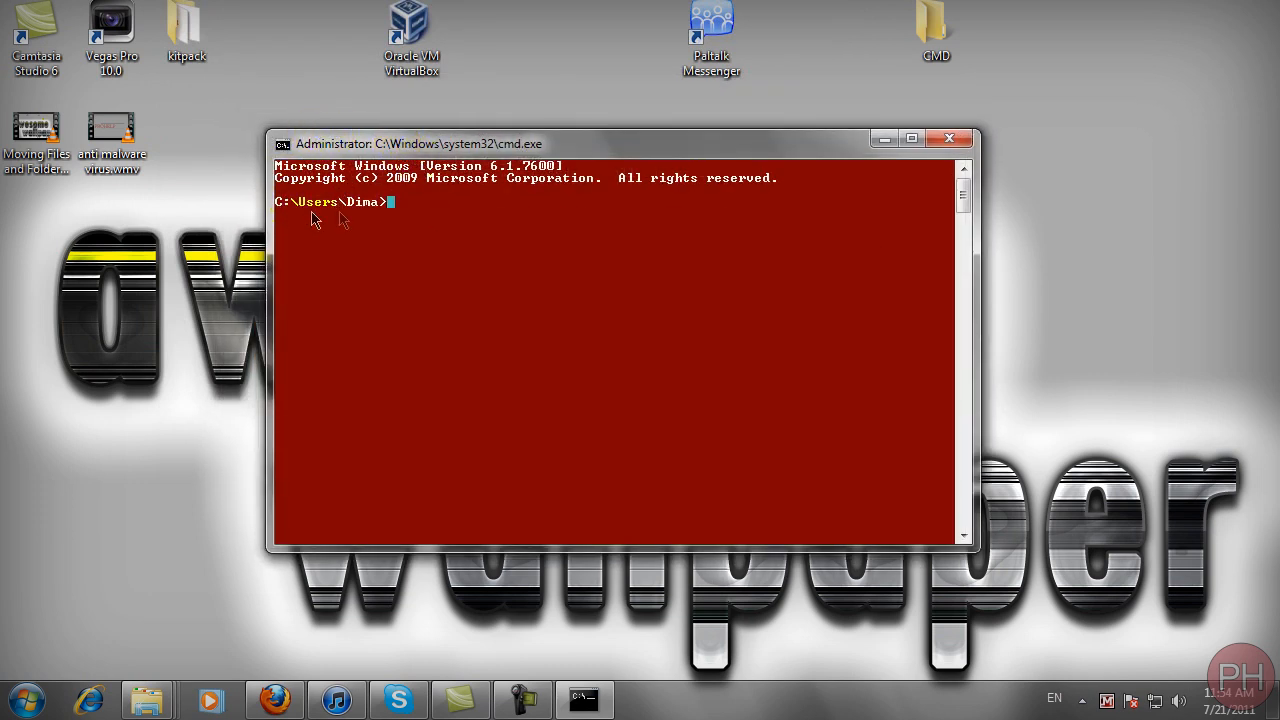
{"action": "mouse_move", "coordinate": [344, 206]}
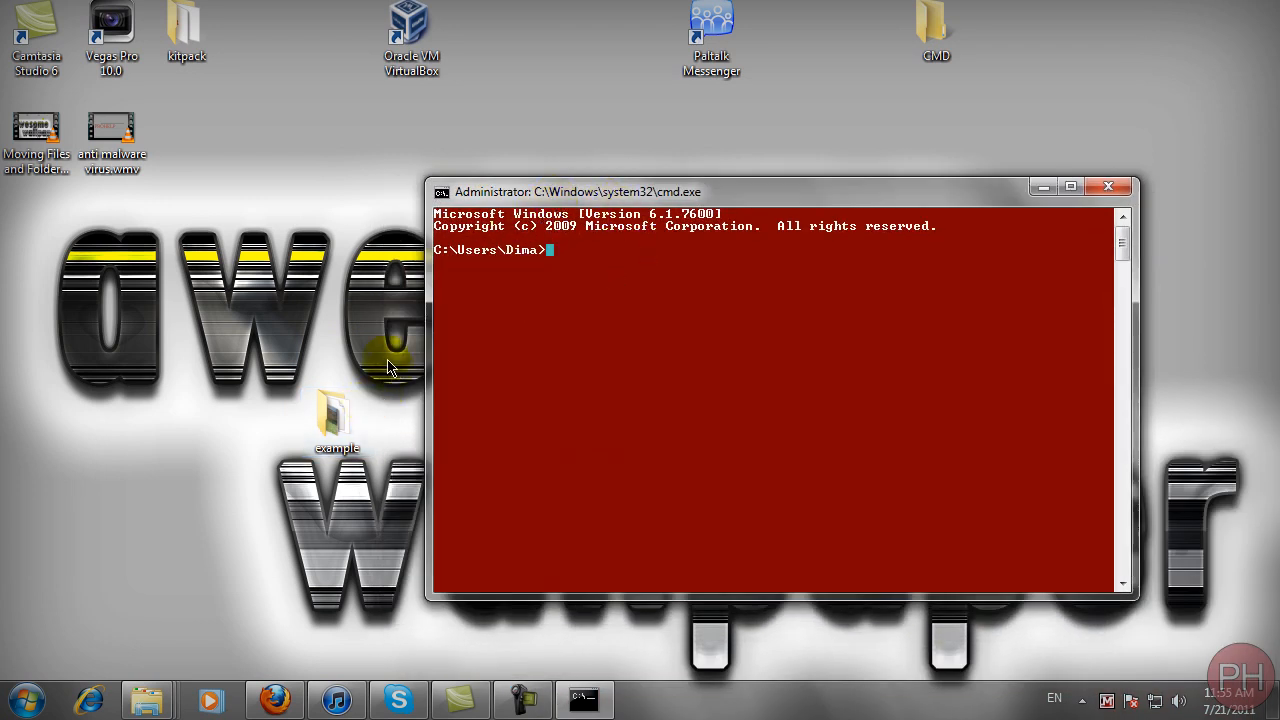
Change directory into Desktop and then into the example folder with cd.
{"action": "type", "text": "cd desktop"}
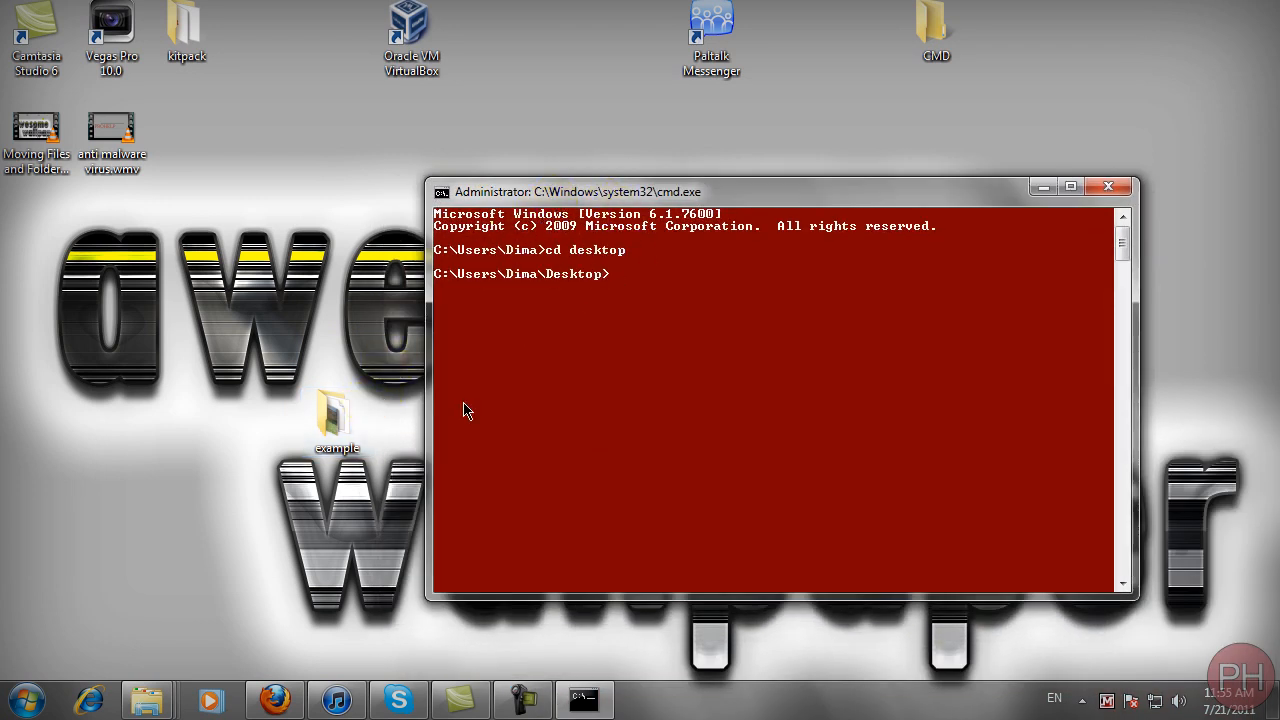
{"action": "mouse_move", "coordinate": [542, 298]}
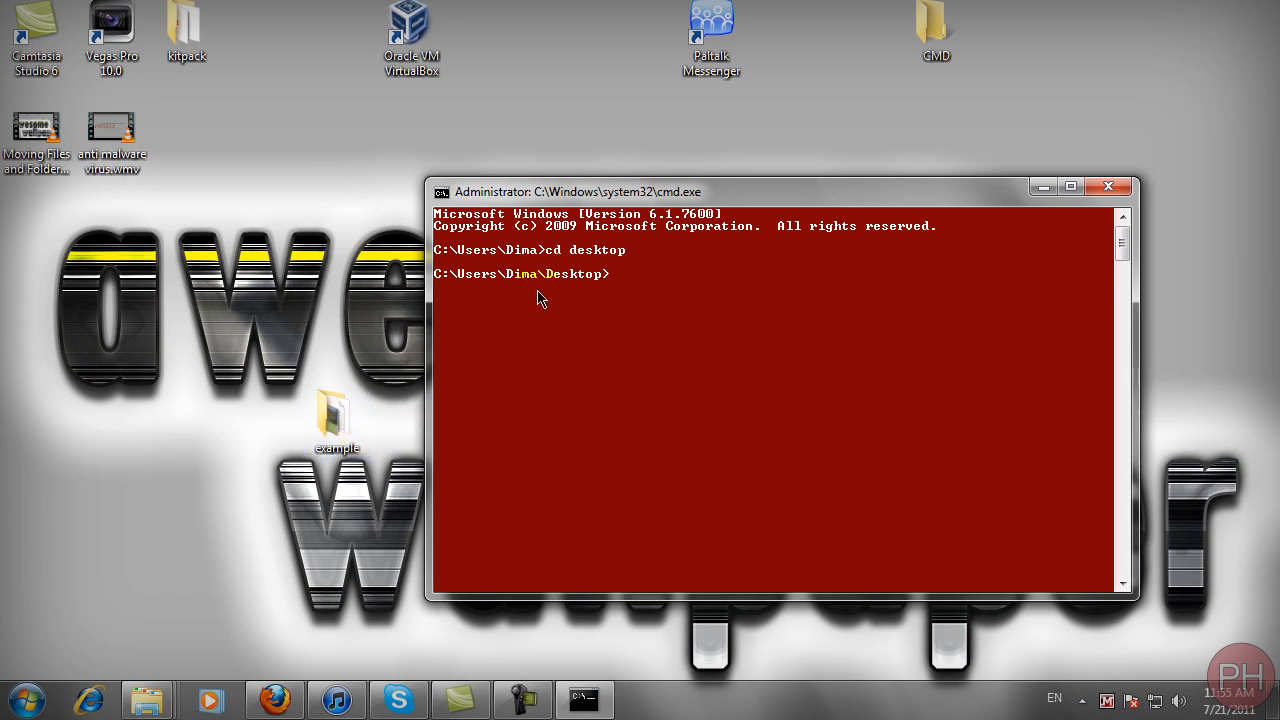
{"action": "mouse_move", "coordinate": [652, 292]}
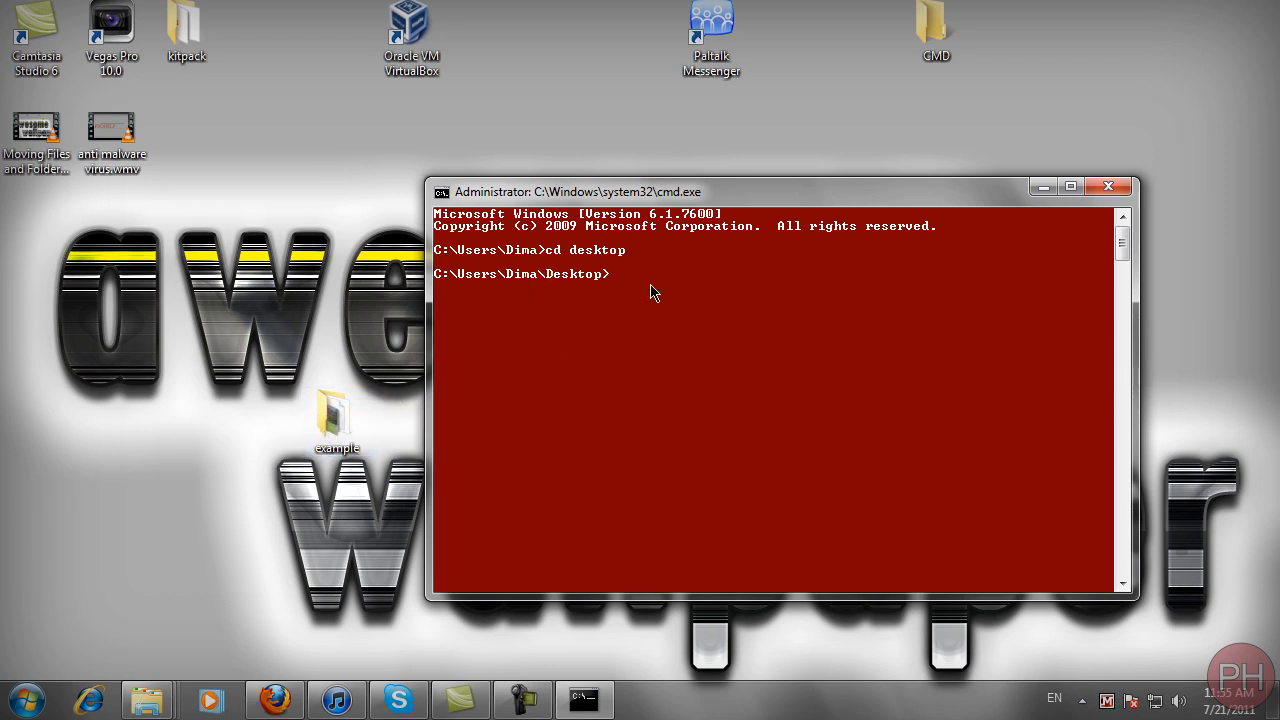
{"action": "type", "text": "cd example"}
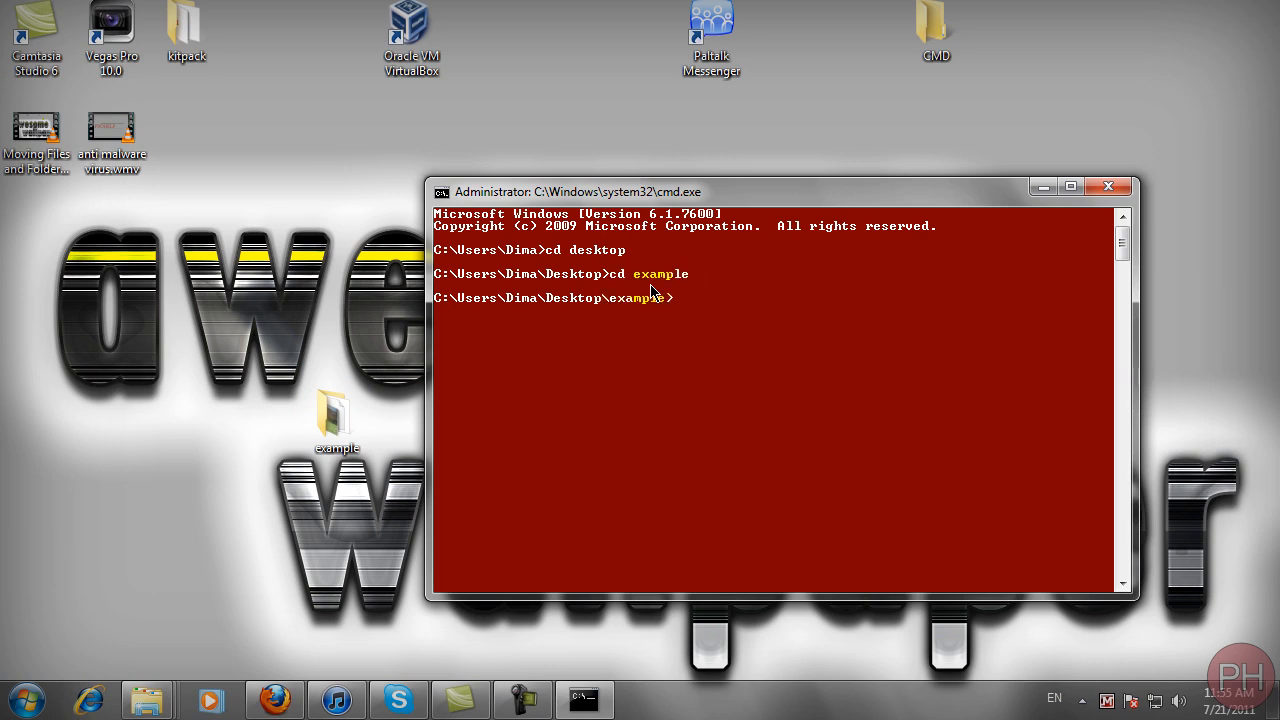
{"action": "left_click", "coordinate": [336, 420]}
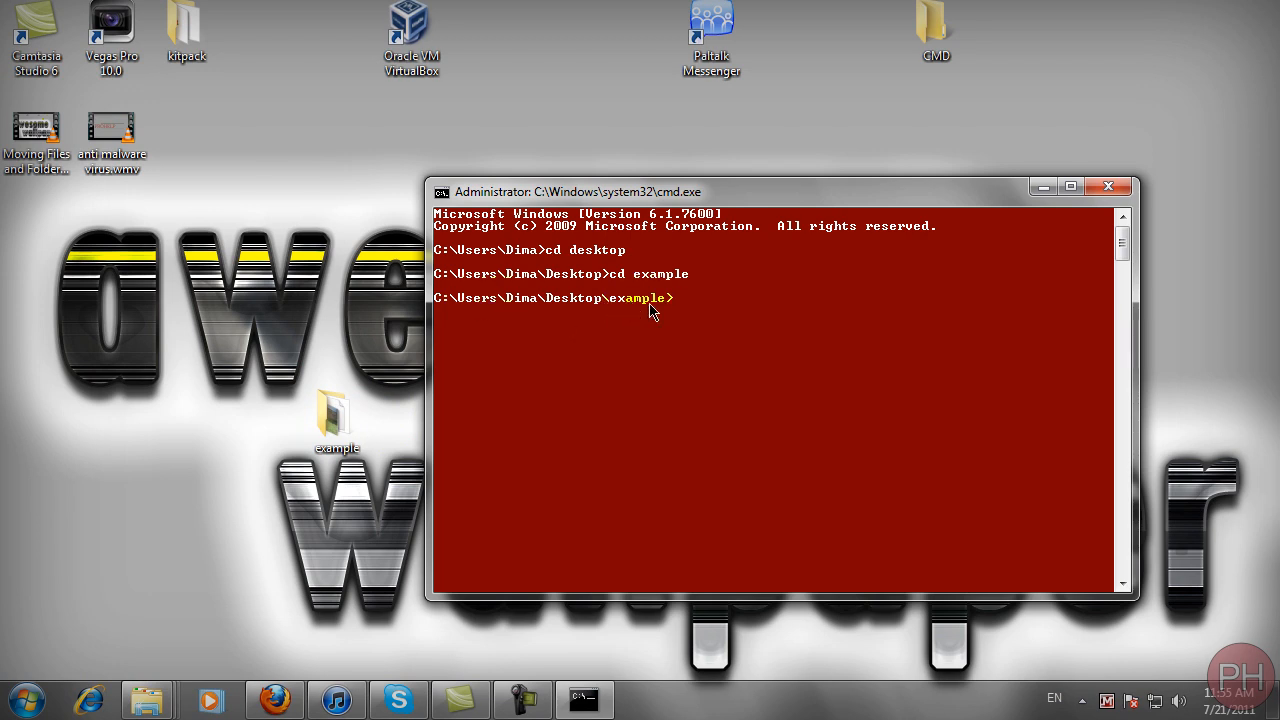
{"action": "mouse_move", "coordinate": [646, 332]}
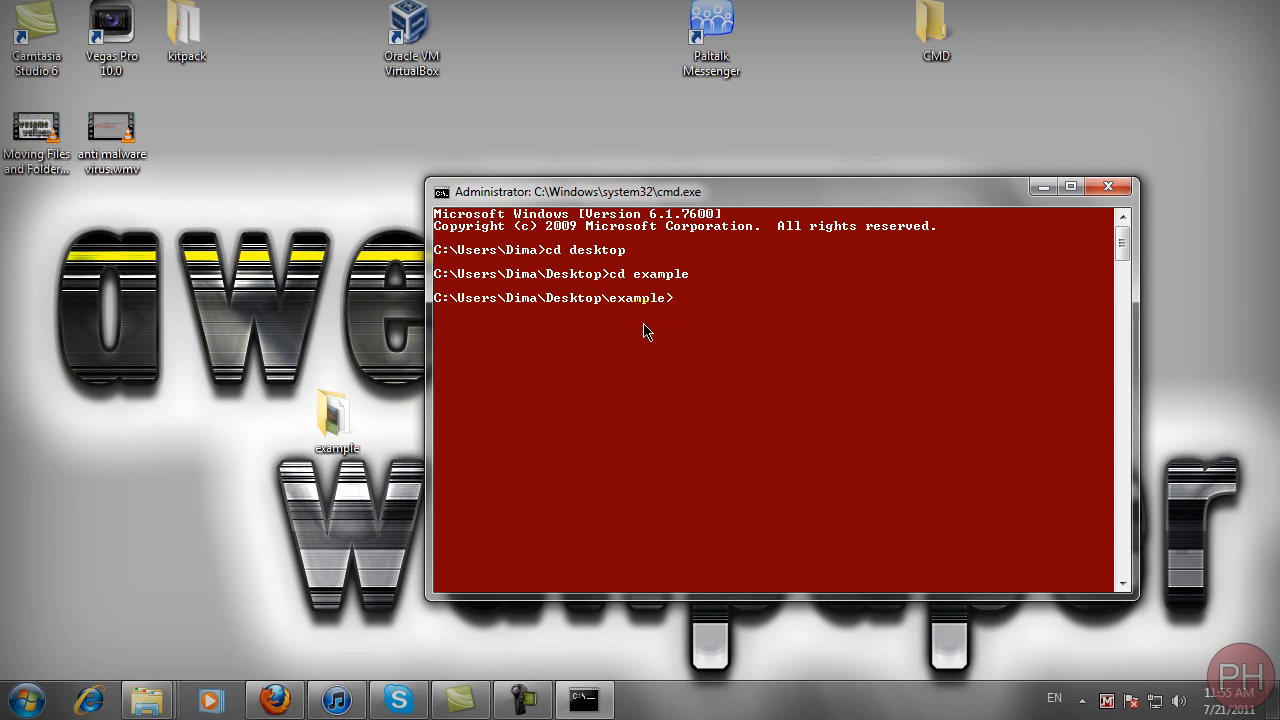
List the folder with dir and enter 1.mpg to launch the video.
{"action": "type", "text": "dir /B"}
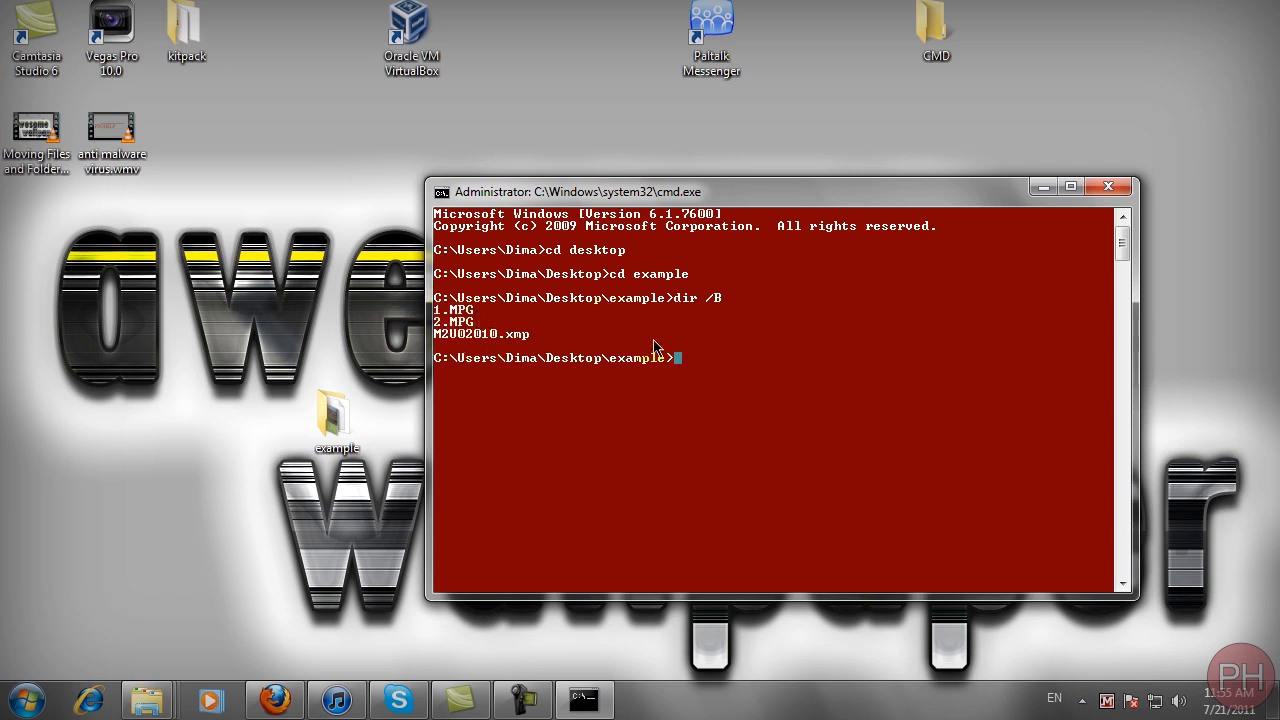
{"action": "mouse_move", "coordinate": [808, 348]}
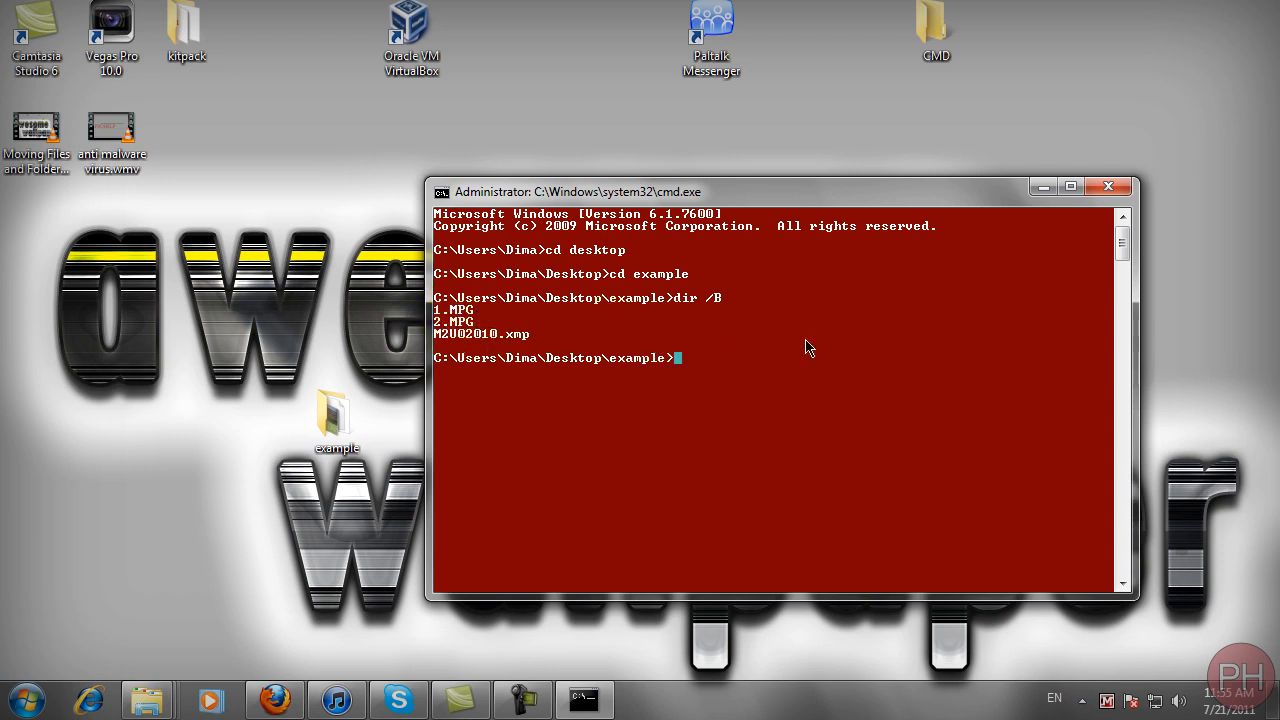
{"action": "type", "text": "1."}
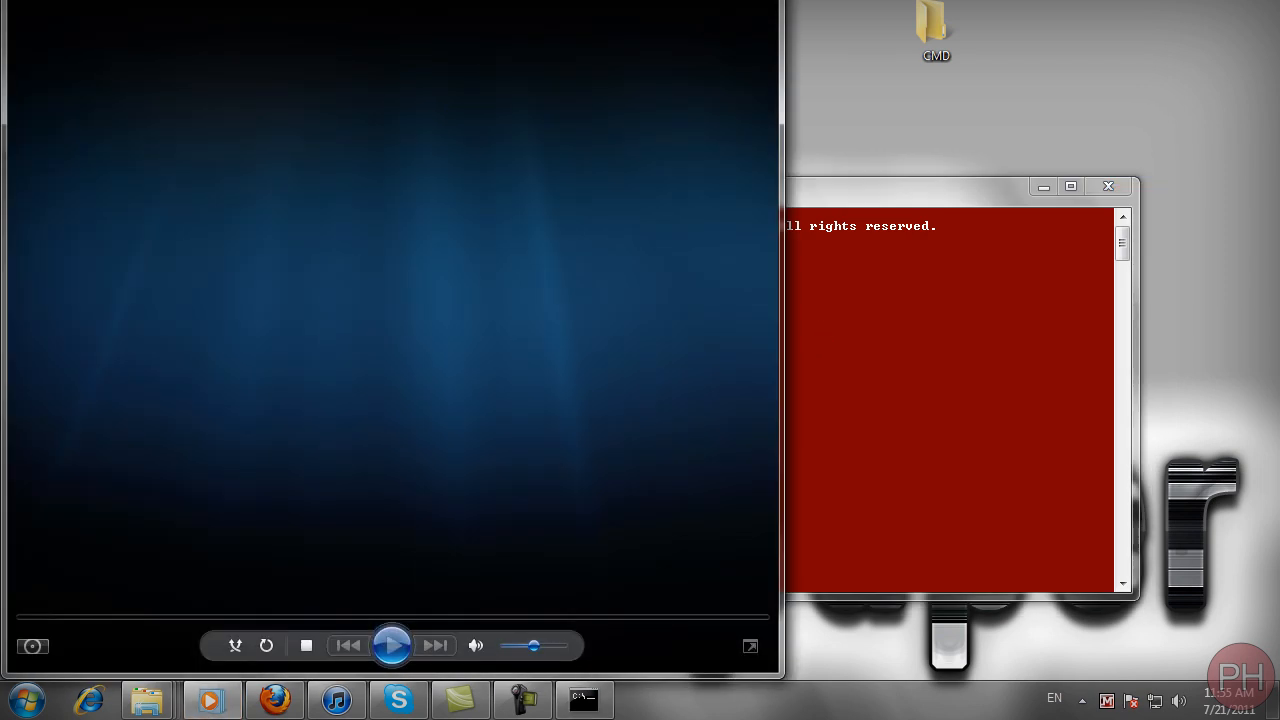
Play 1.MPG in Windows Media Player and close the player.
{"action": "left_click", "coordinate": [392, 644]}
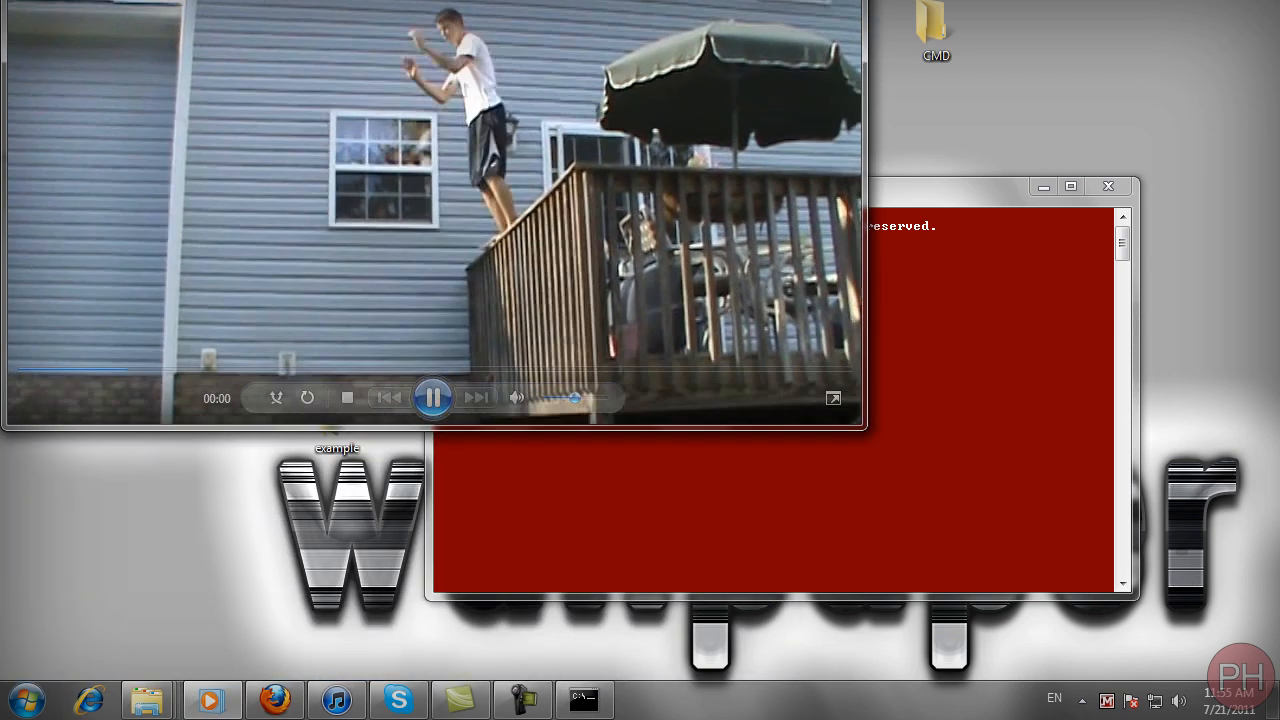
{"action": "left_click", "coordinate": [432, 396]}
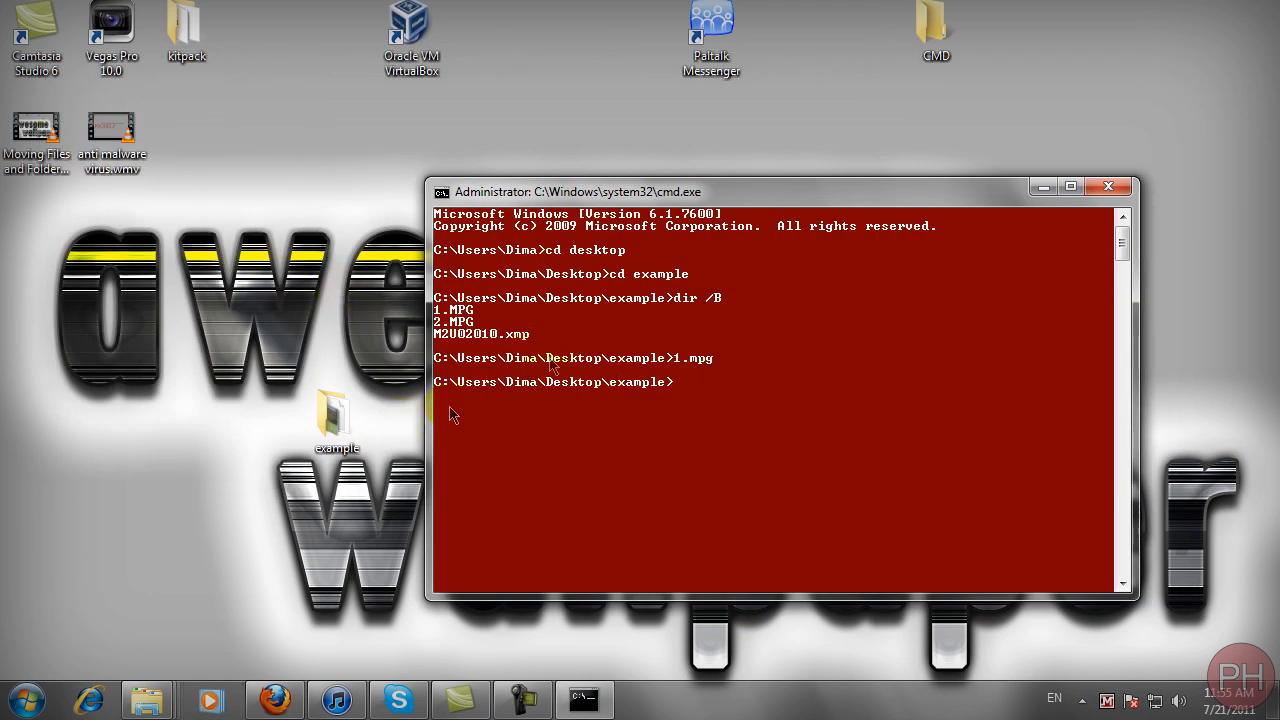
Create bob.txt containing 'bob likes cmd tutorials', save it and close Notepad.
{"action": "left_click", "coordinate": [336, 420]}
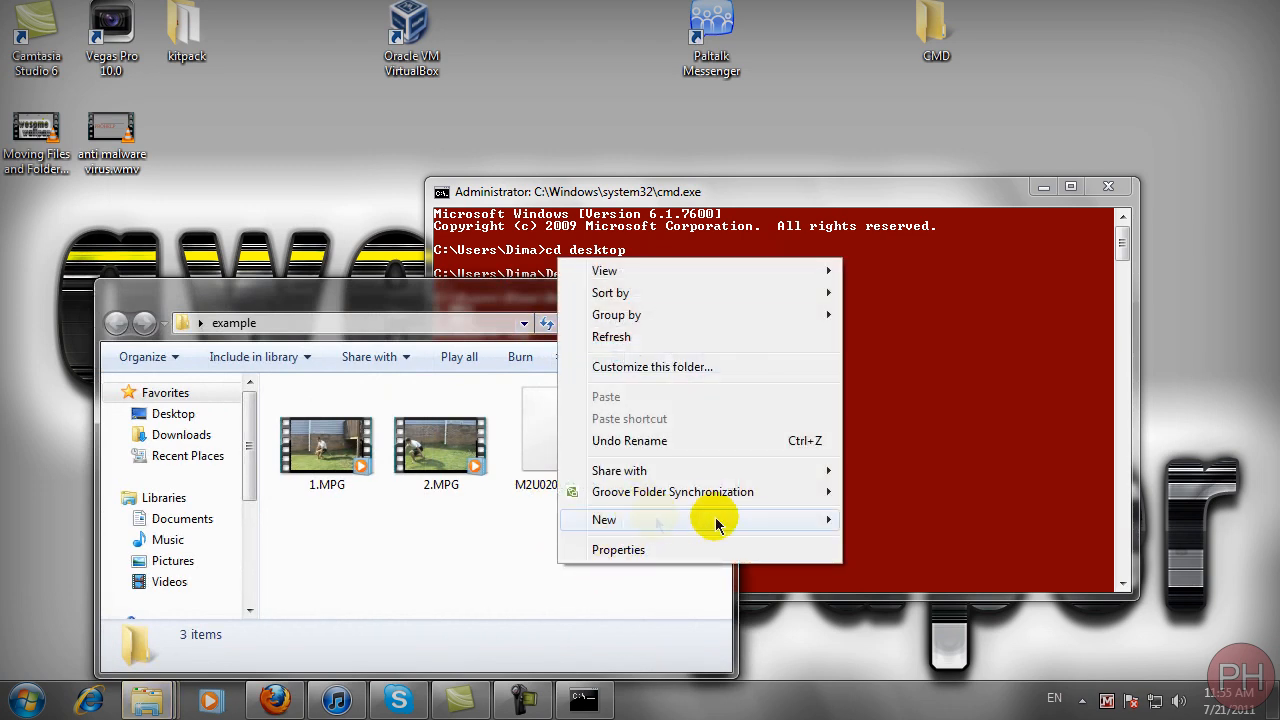
{"action": "left_click", "coordinate": [604, 520]}
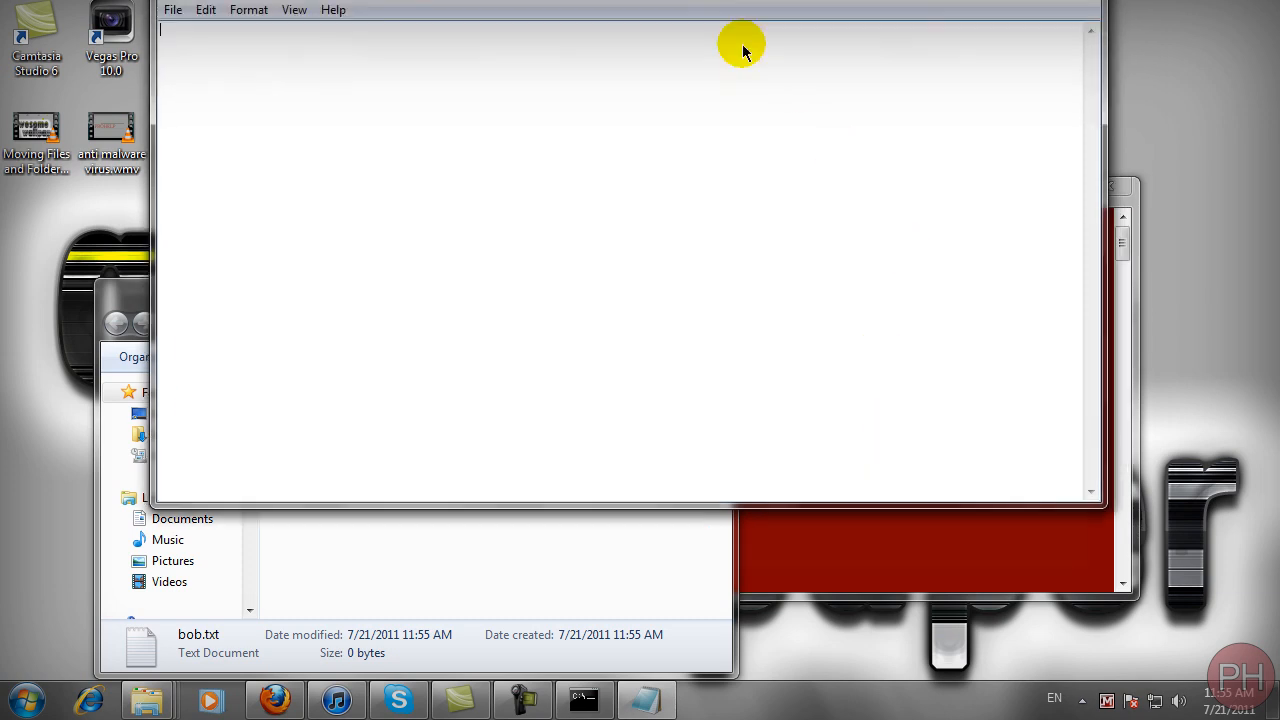
{"action": "type", "text": "bob likes fish"}
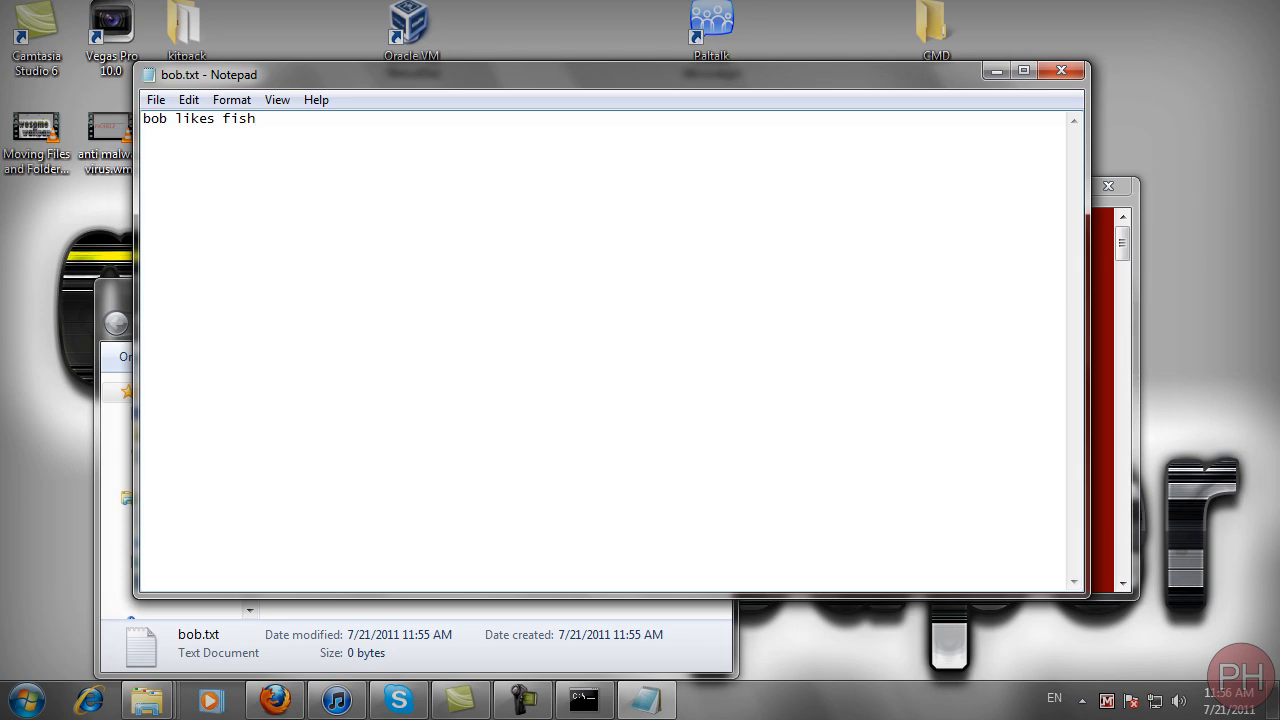
{"action": "key", "text": "BackSpace"}
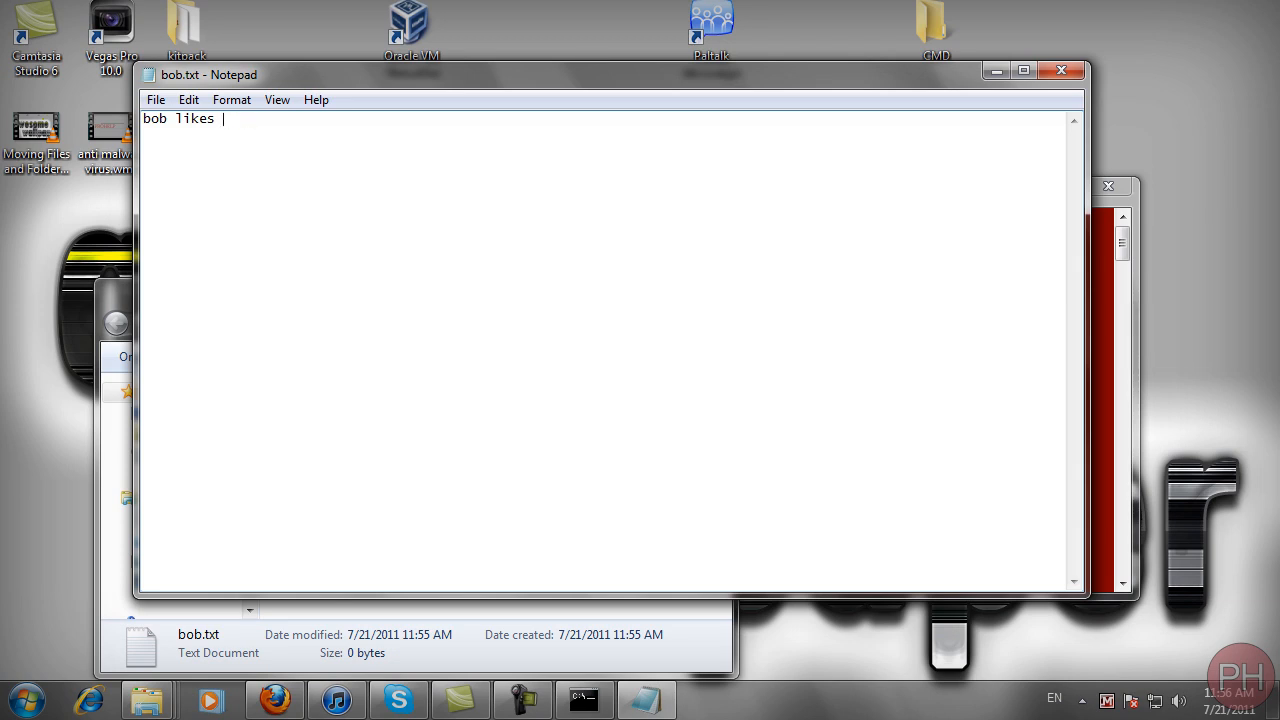
{"action": "type", "text": "cmd tutorials"}
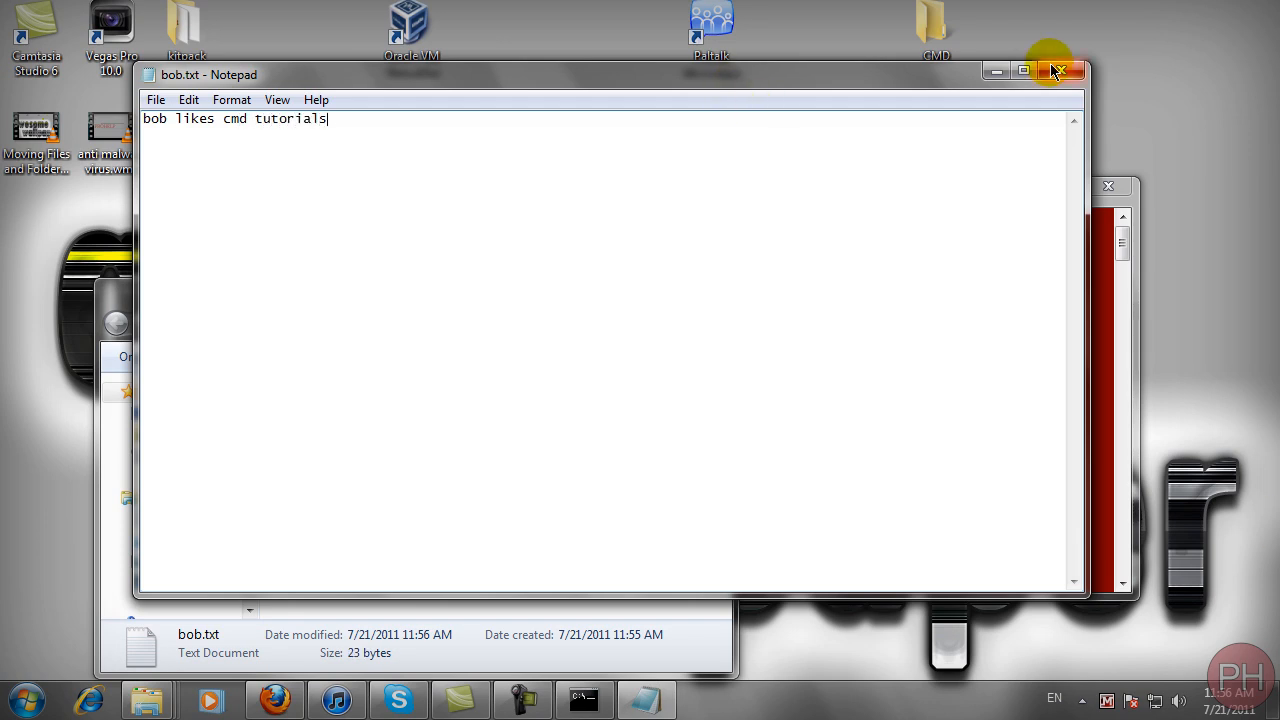
{"action": "left_click", "coordinate": [1060, 70]}
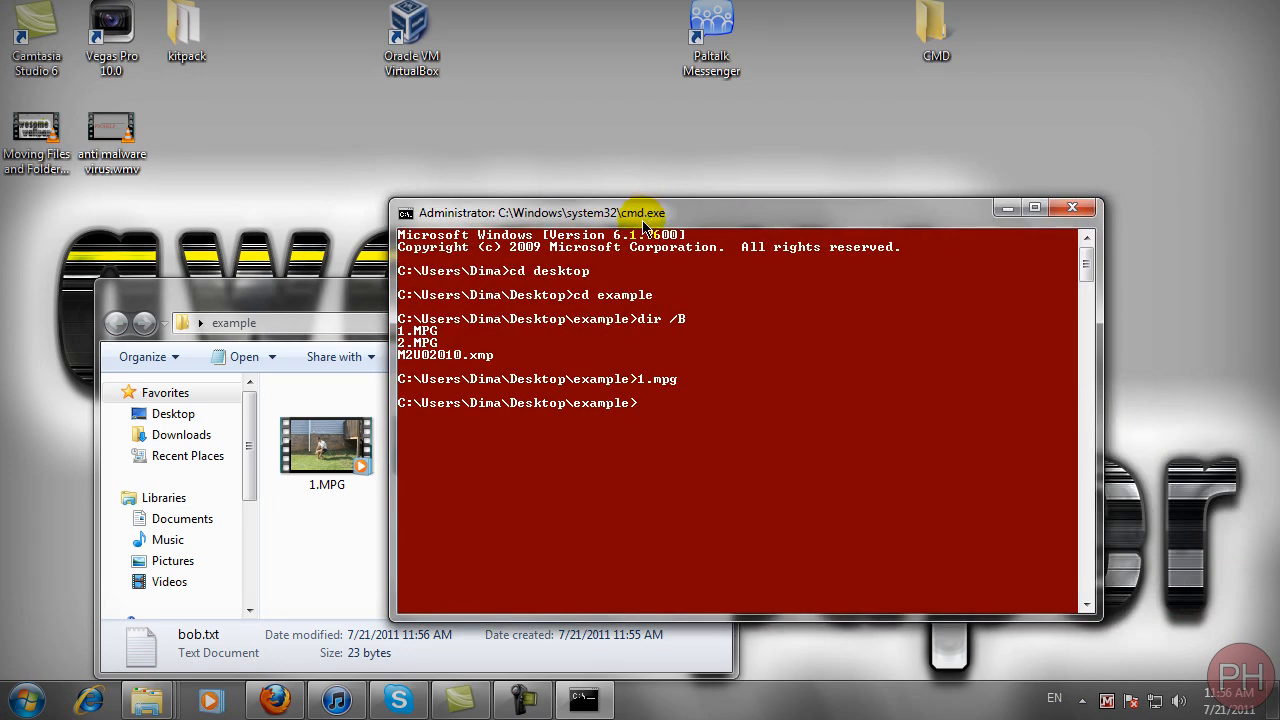
Enter bob.txt to open it, then clear the console with cls.
{"action": "type", "text": "bob.txt"}
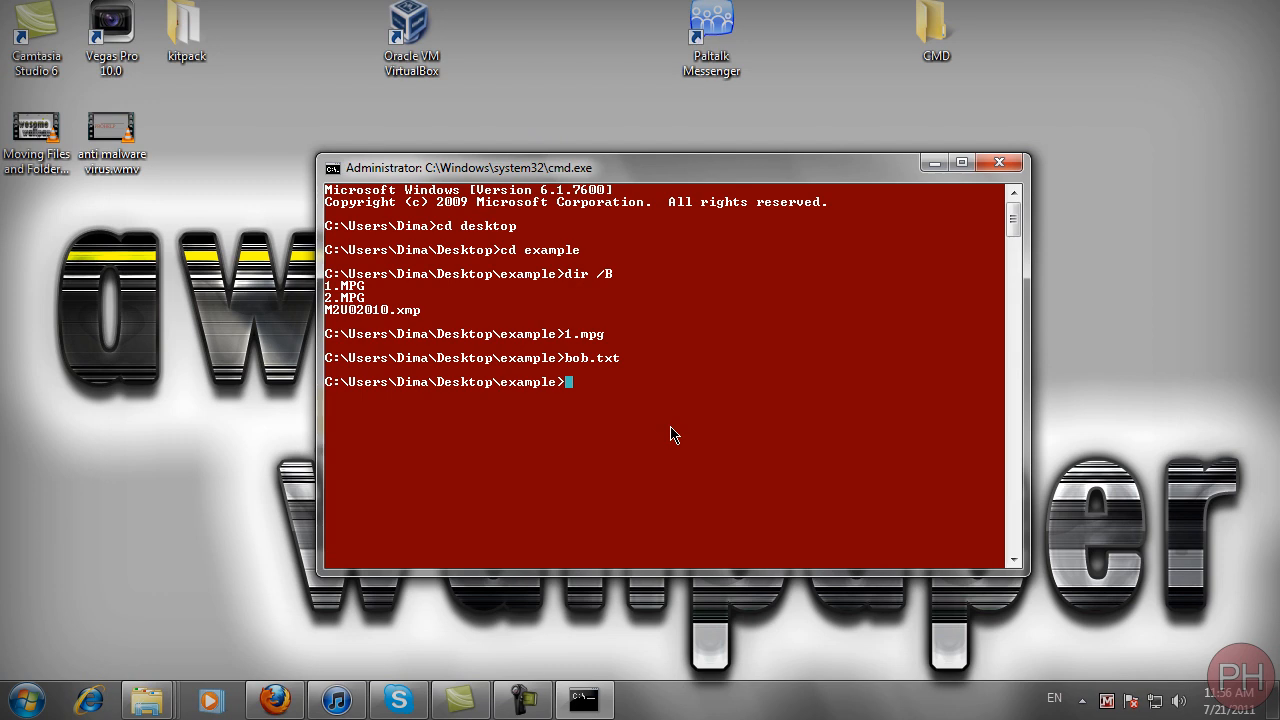
{"action": "mouse_move", "coordinate": [678, 432]}
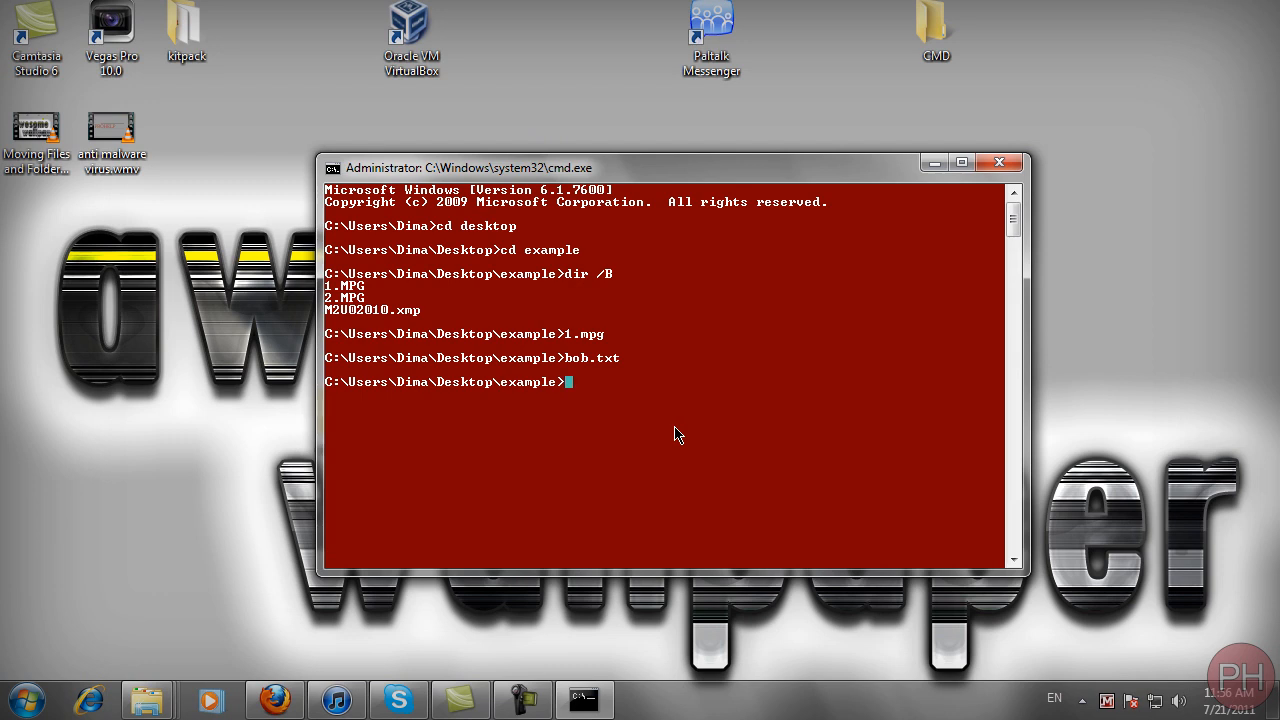
{"action": "mouse_move", "coordinate": [710, 452]}
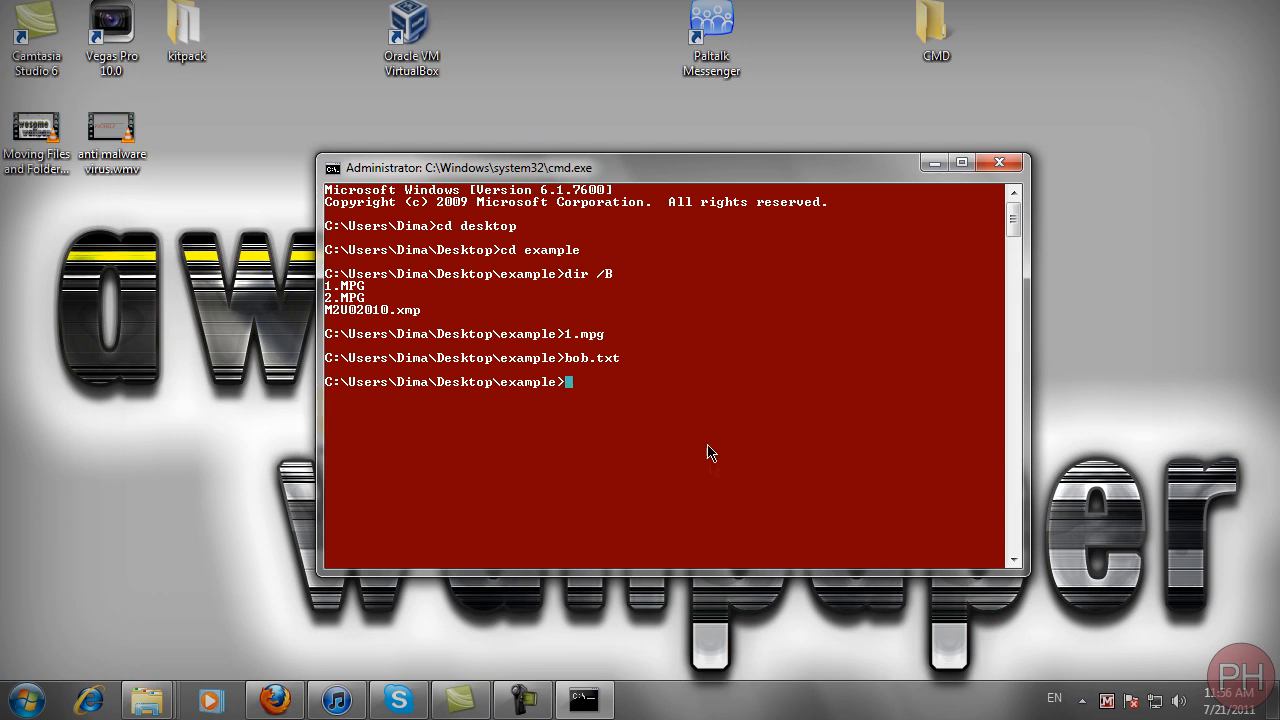
{"action": "type", "text": "cl"}
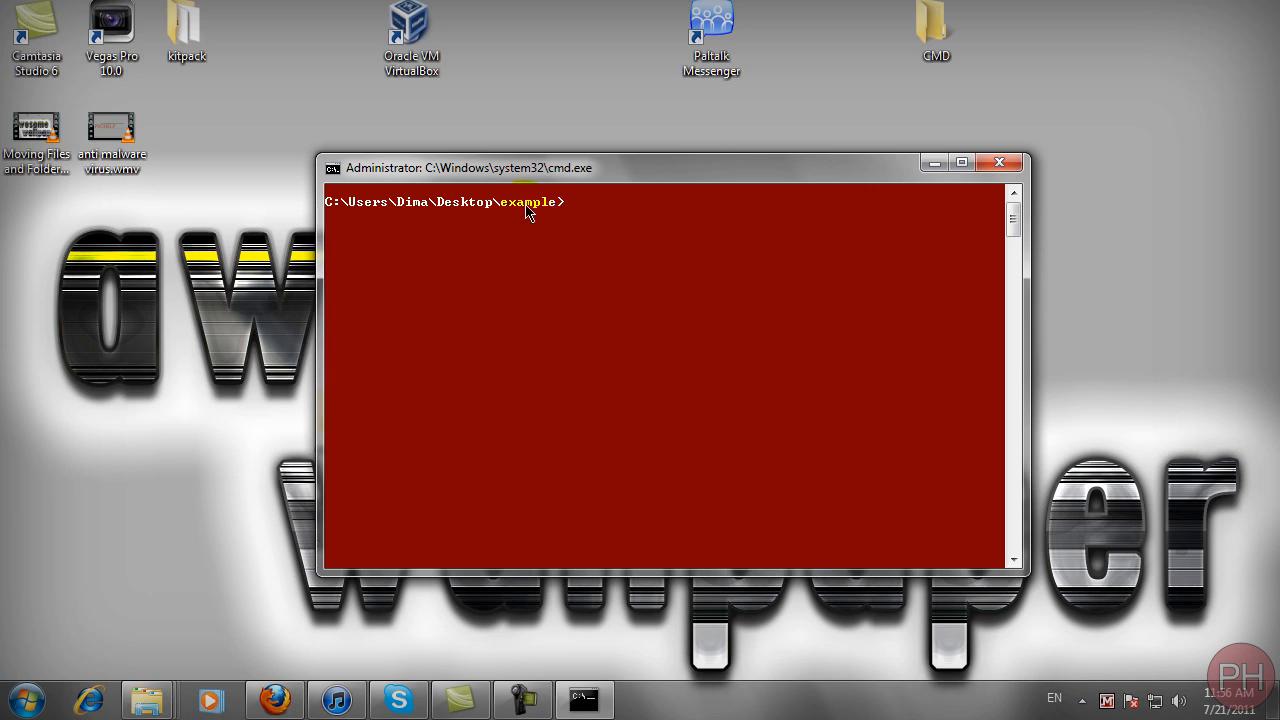
Run cd .. repeatedly from the example folder until the prompt reaches C:\.
{"action": "type", "text": "cd .."}
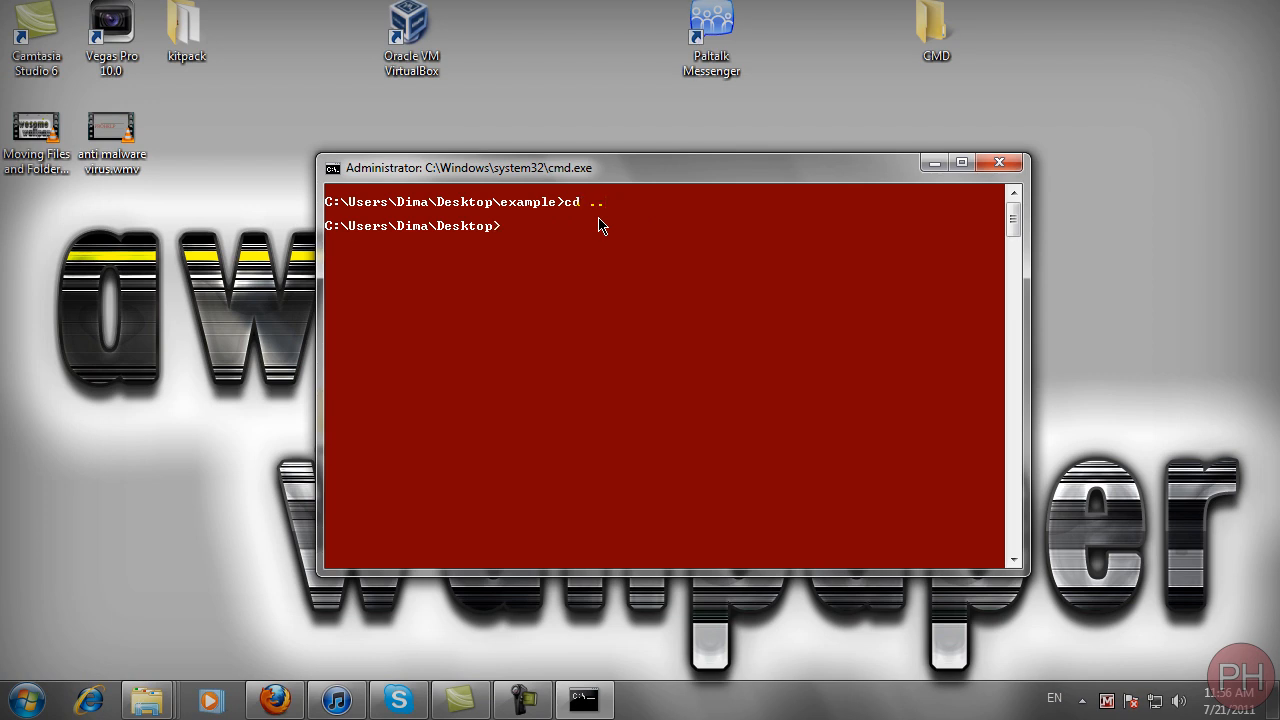
{"action": "type", "text": "exa"}
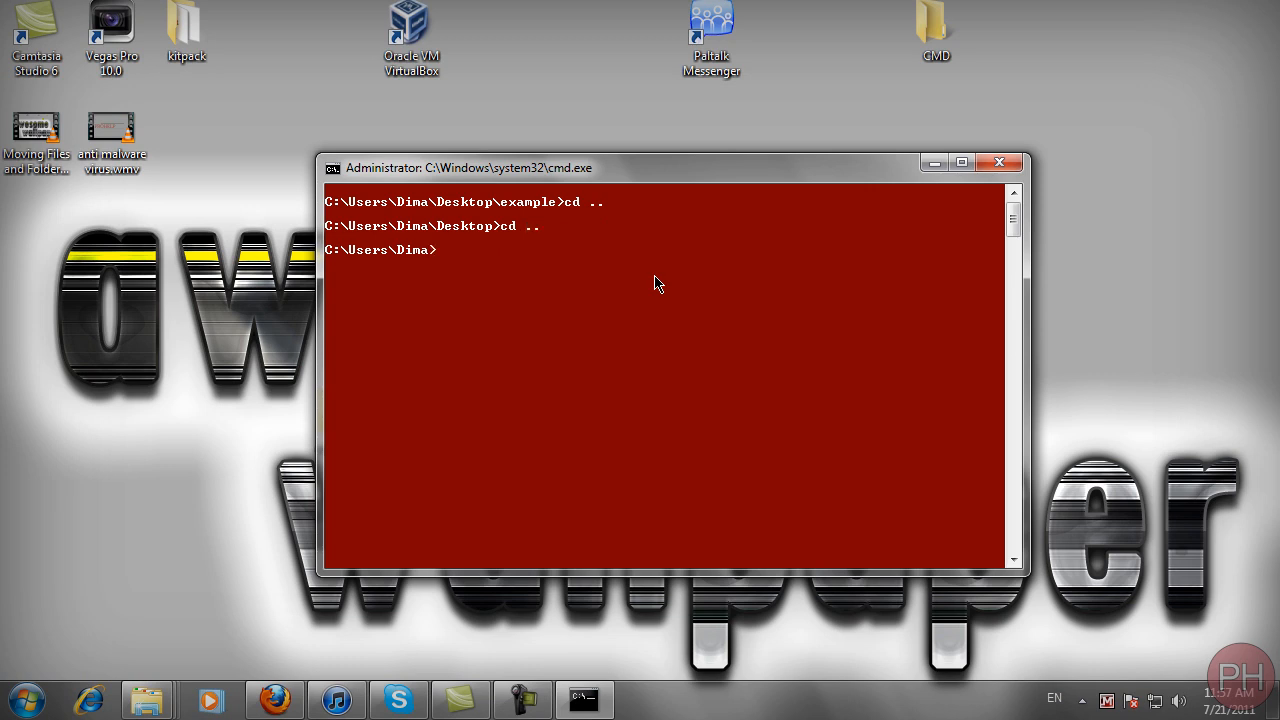
{"action": "type", "text": "cd .."}
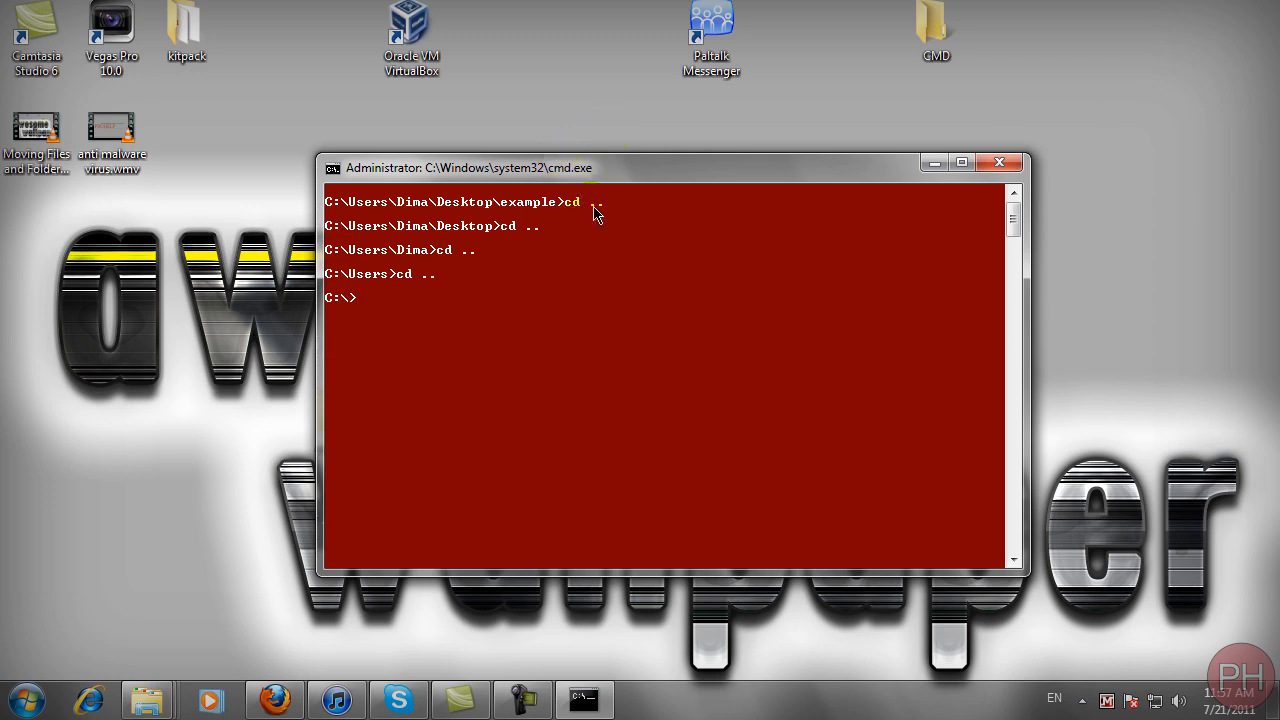
{"action": "mouse_move", "coordinate": [576, 210]}
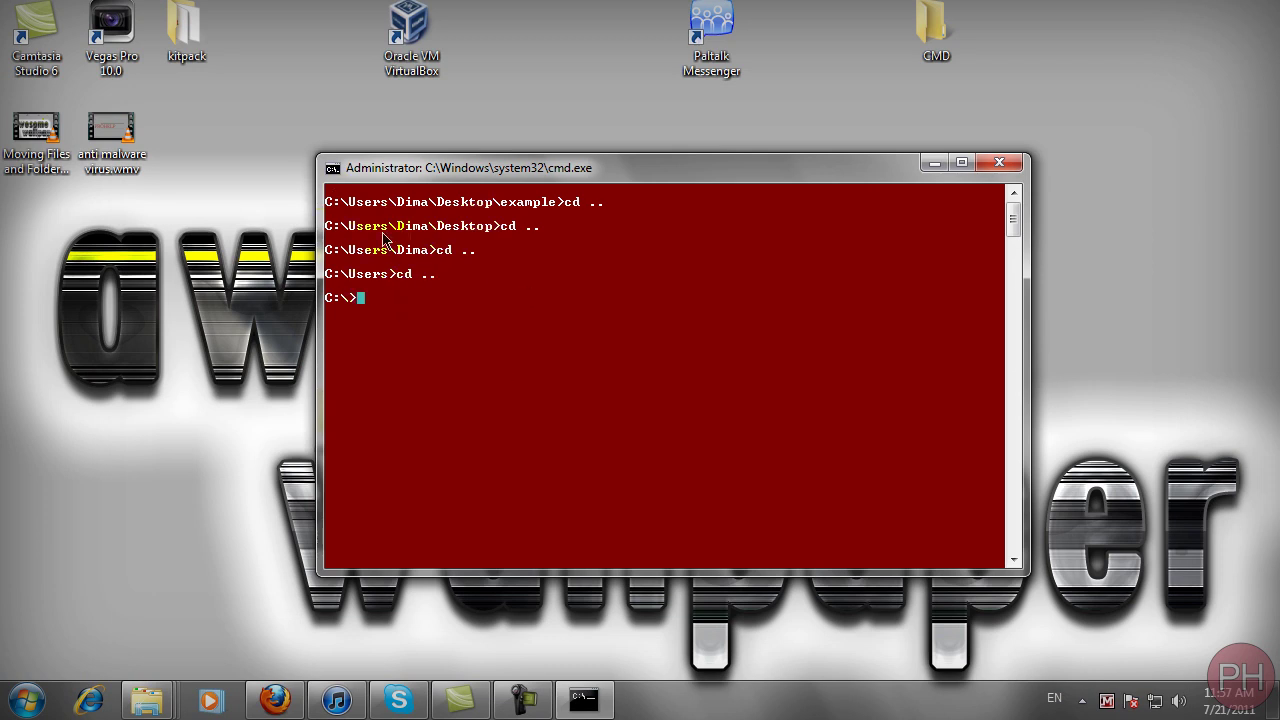
{"action": "mouse_move", "coordinate": [496, 248]}
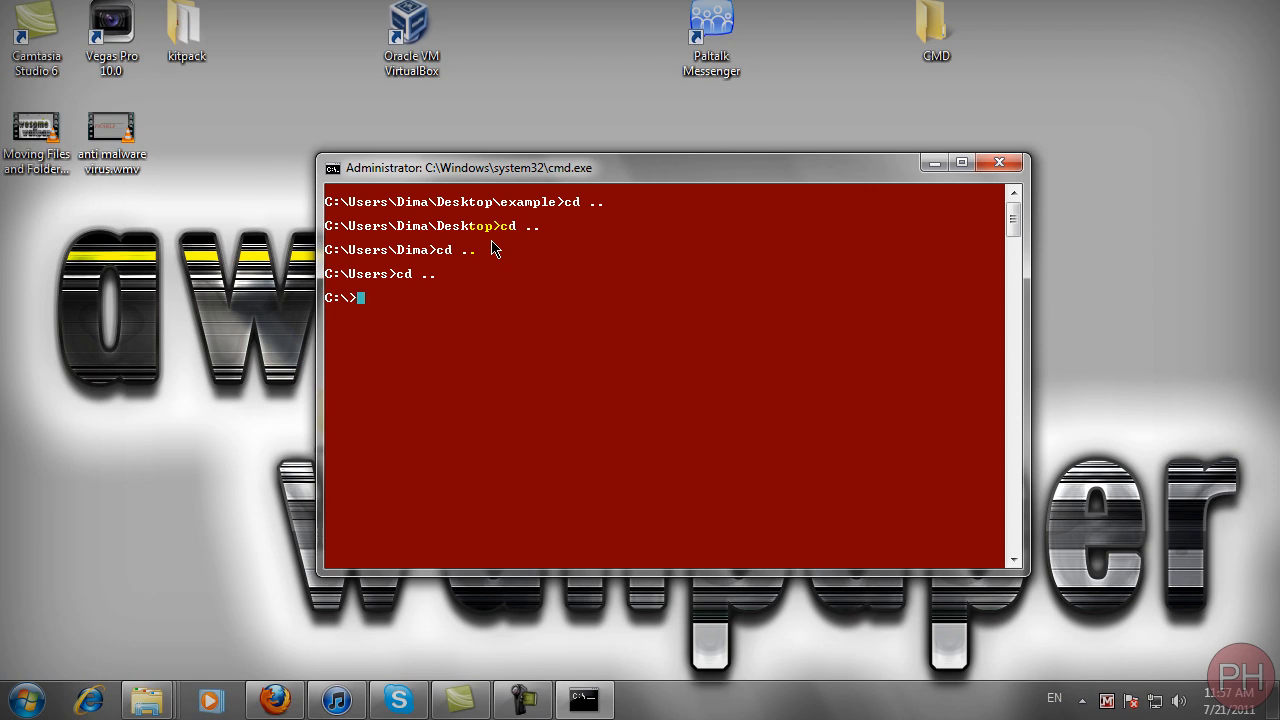
{"action": "mouse_move", "coordinate": [482, 244]}
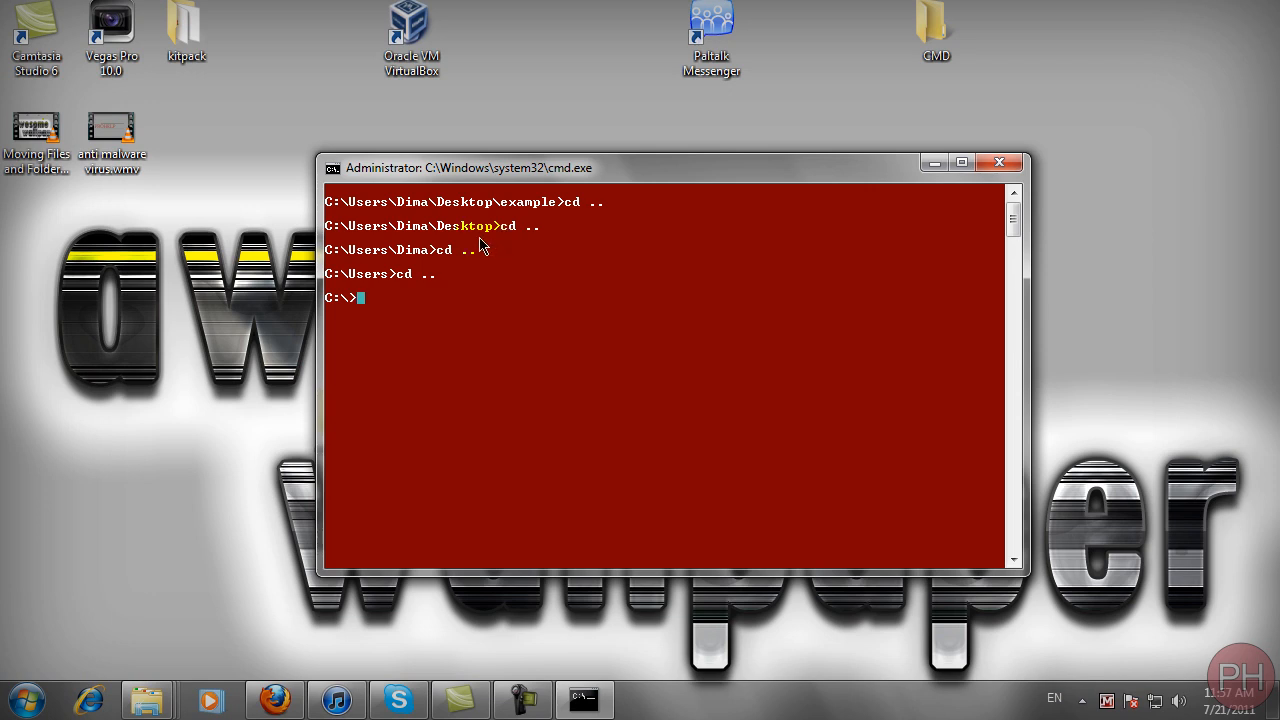